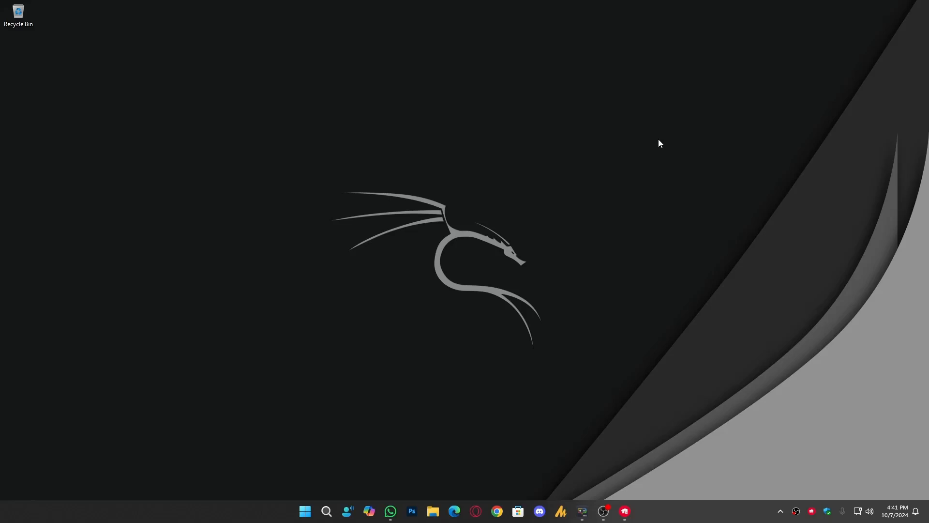
mouse_move(622, 174)
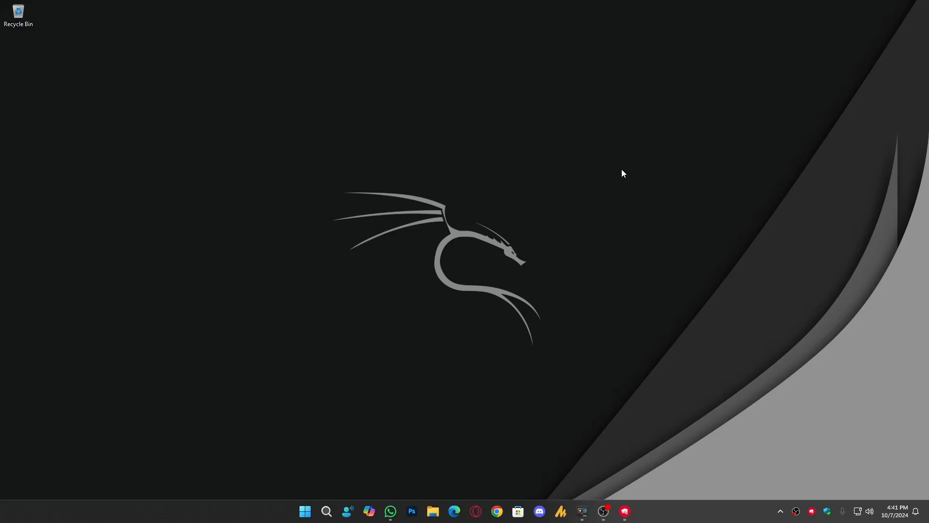
mouse_move(619, 178)
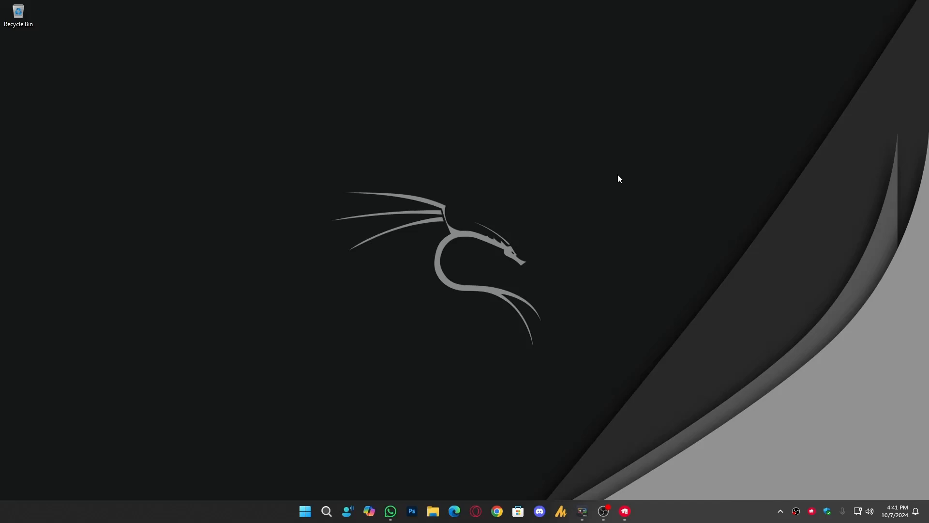
mouse_move(617, 181)
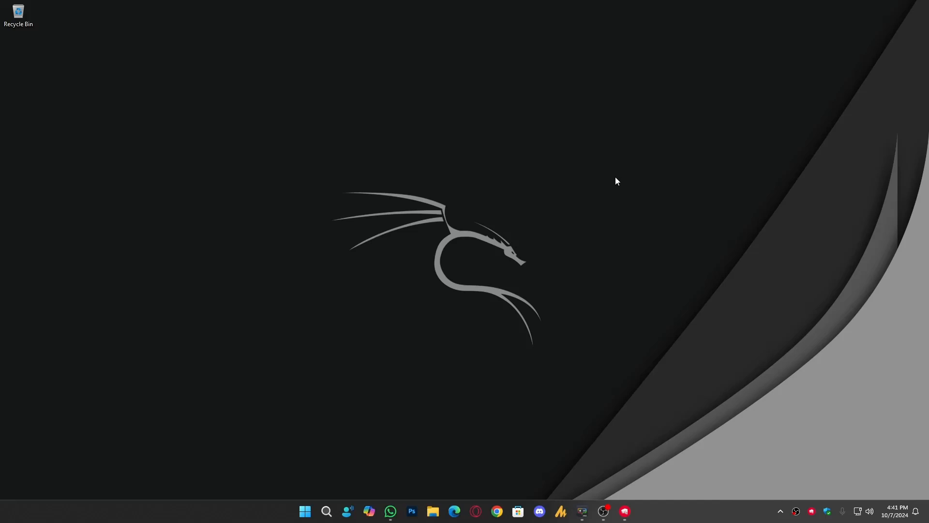
Step: Reach the Sound settings via Start search 'control', Control Panel and Hardware and Sound
click(305, 511)
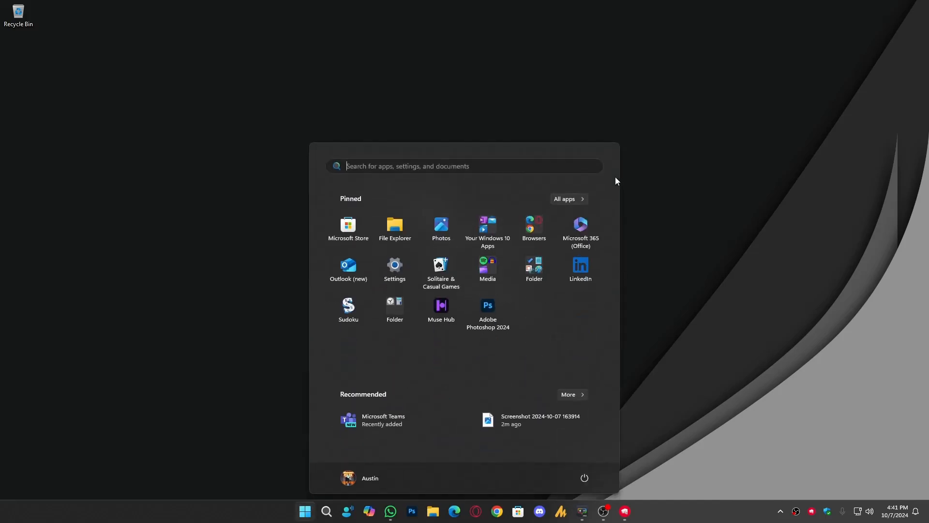
text(control)
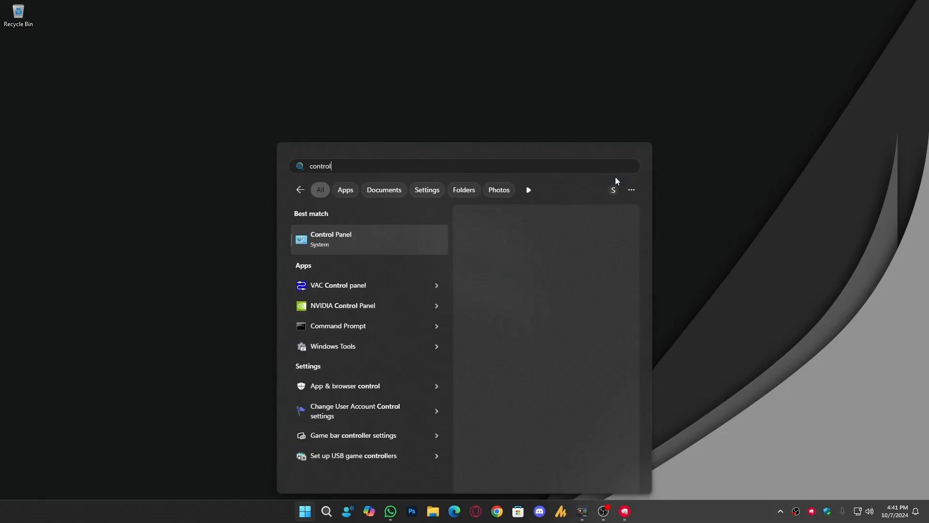
click(331, 239)
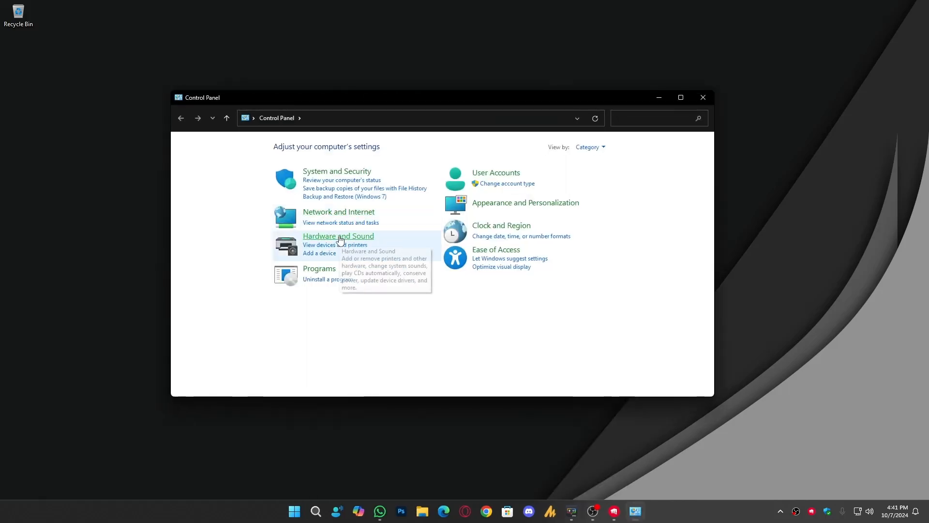
click(338, 236)
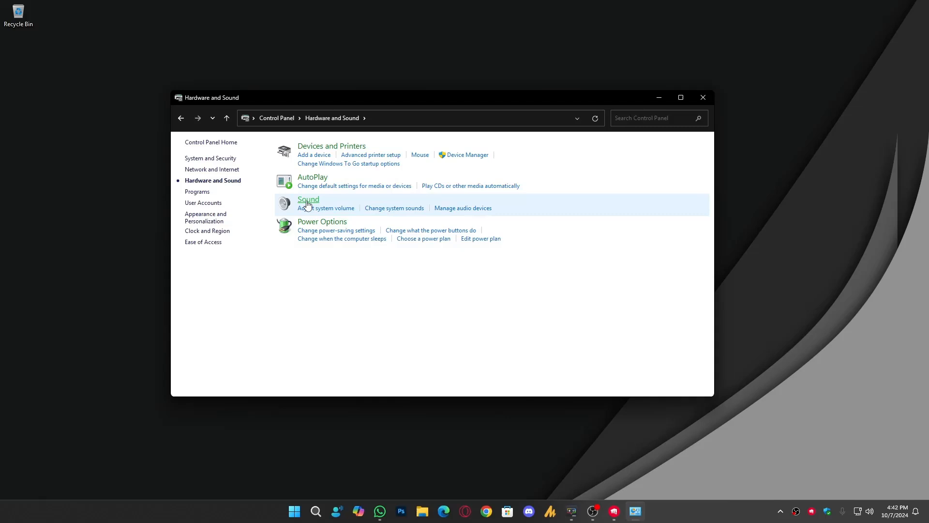
click(307, 200)
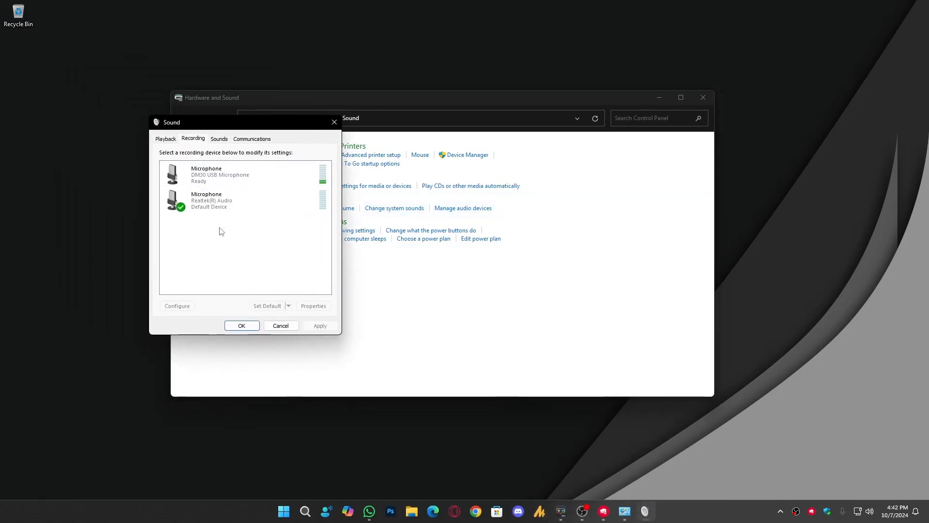
Step: Select the Realtek(R) Audio microphone in the Recording devices list
click(237, 200)
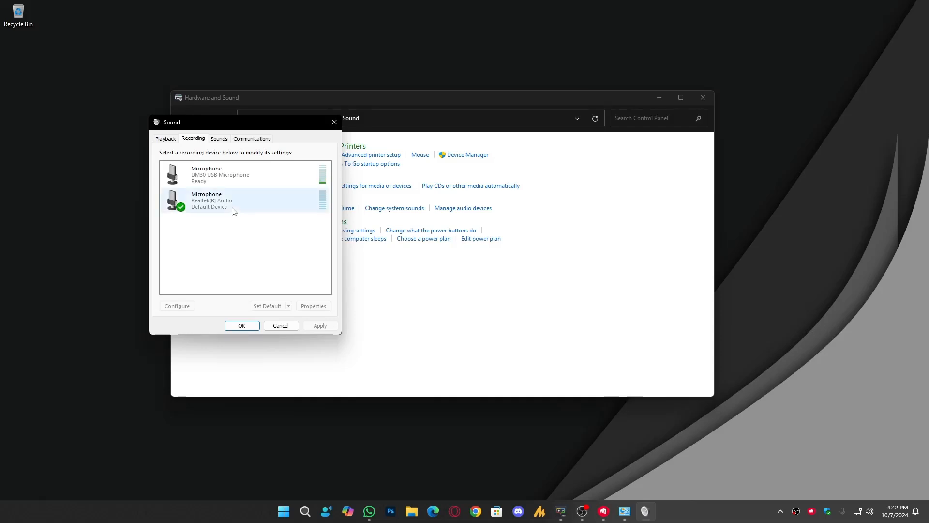
click(231, 173)
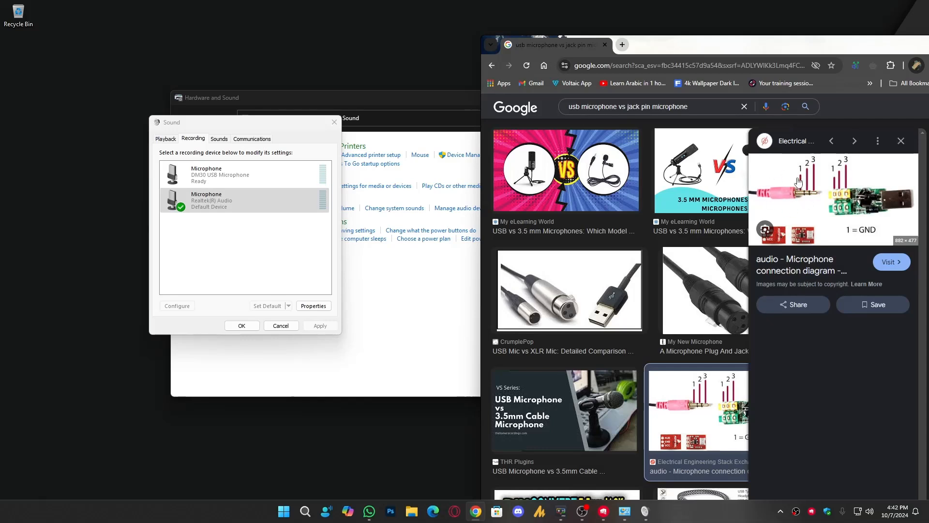
Step: Preview the CrumplePop USB vs XLR image and browse further 3.5 mm vs USB microphone results
click(568, 289)
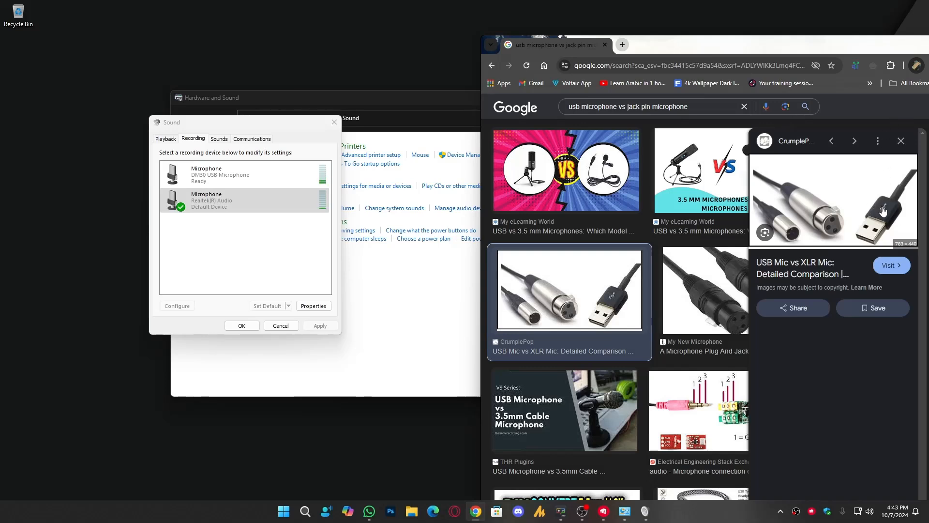
scroll(down, 3)
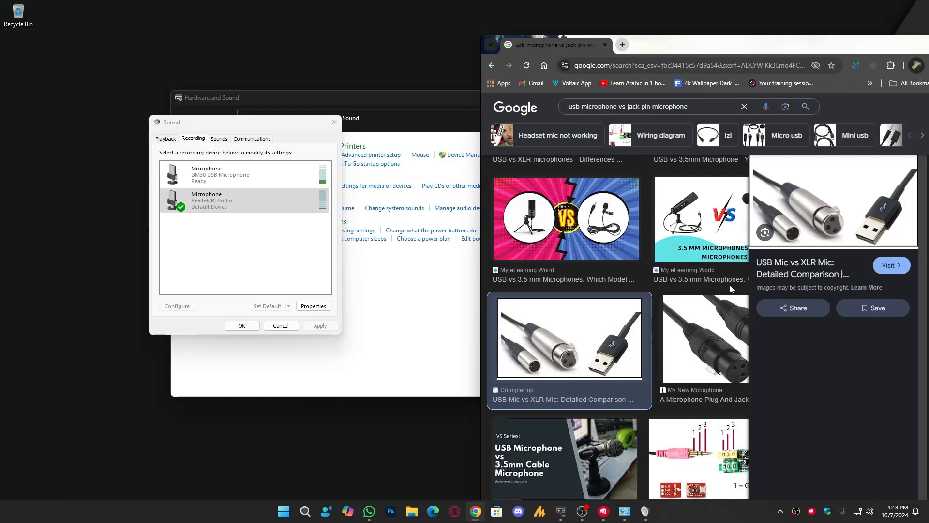
scroll(down, 3)
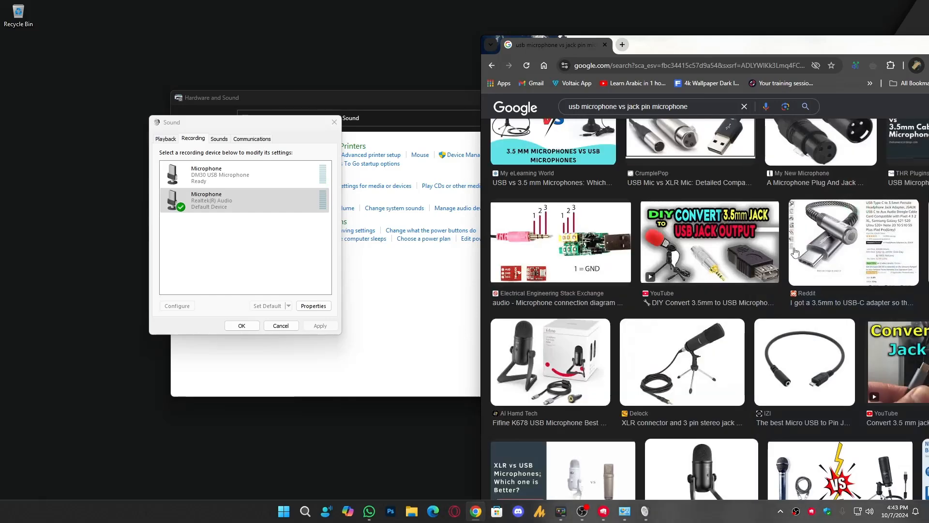
Step: Enable the Stereo Mix recording device so it can become the default
click(279, 320)
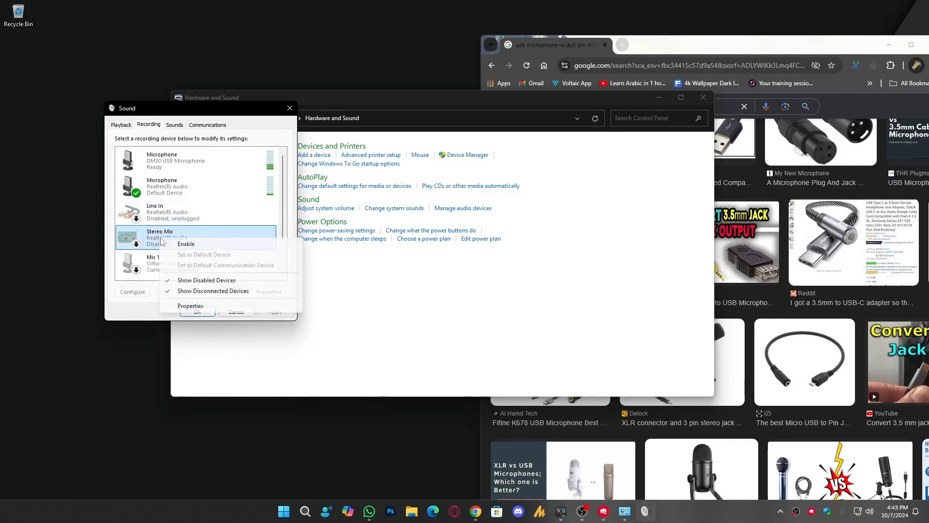
click(185, 244)
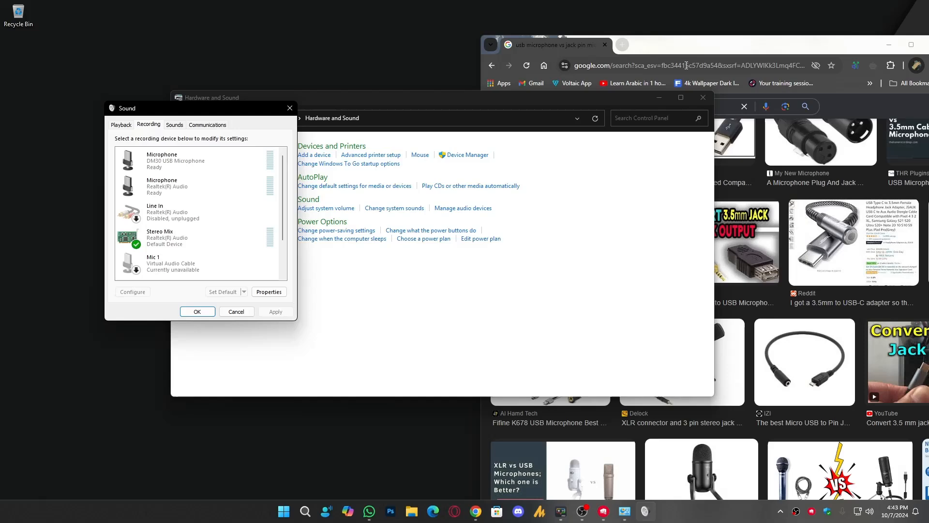
Step: Search Google for Realtek audio drivers and bring up the Start menu search
text(realtek audio drivers)
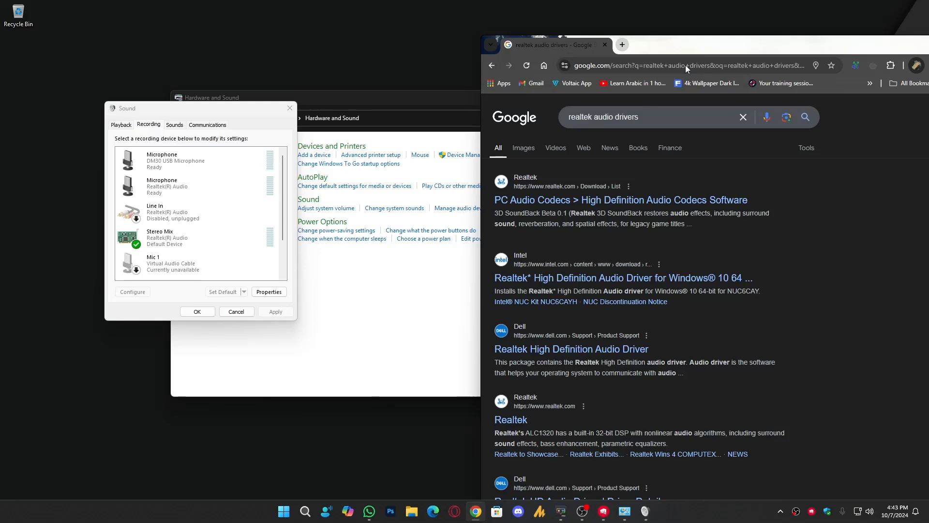
click(283, 511)
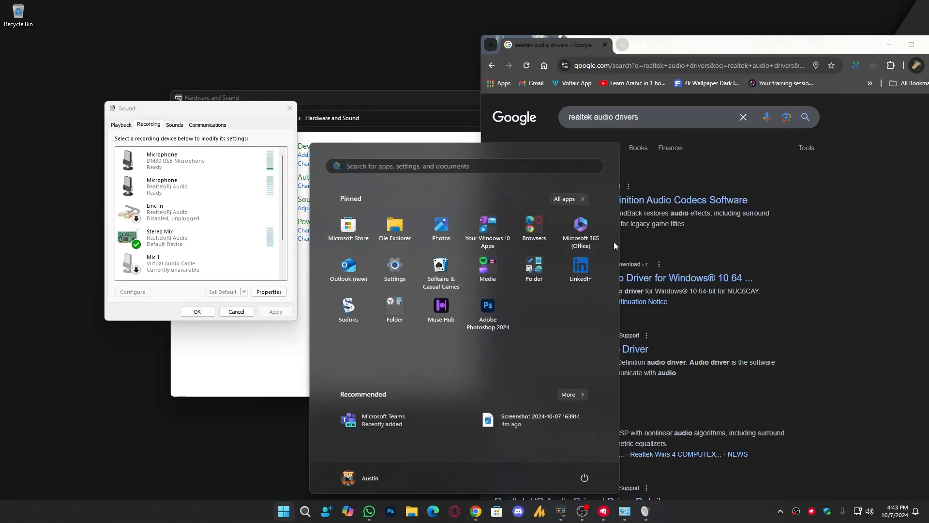
Step: Launch System Information from Start and select the BaseBoard Product row (B450M PRO-M2 V2)
text(System Configuration)
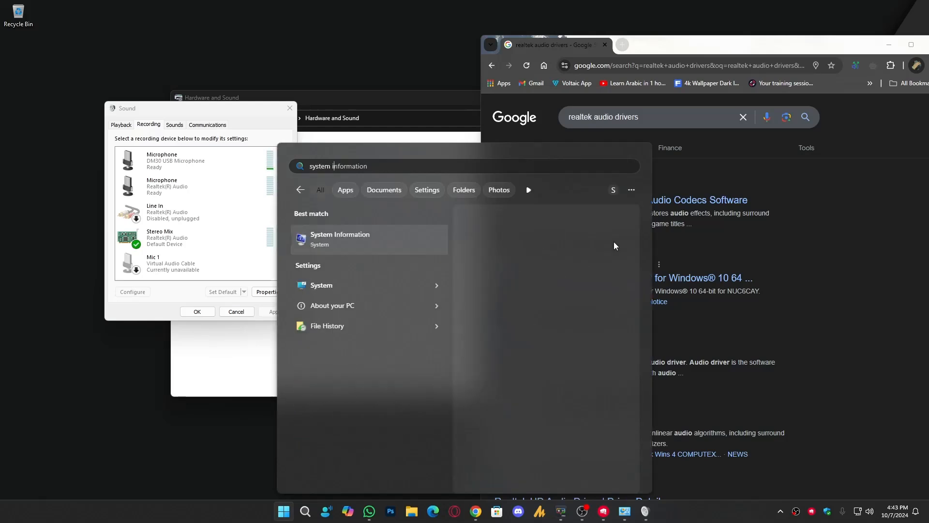
click(340, 238)
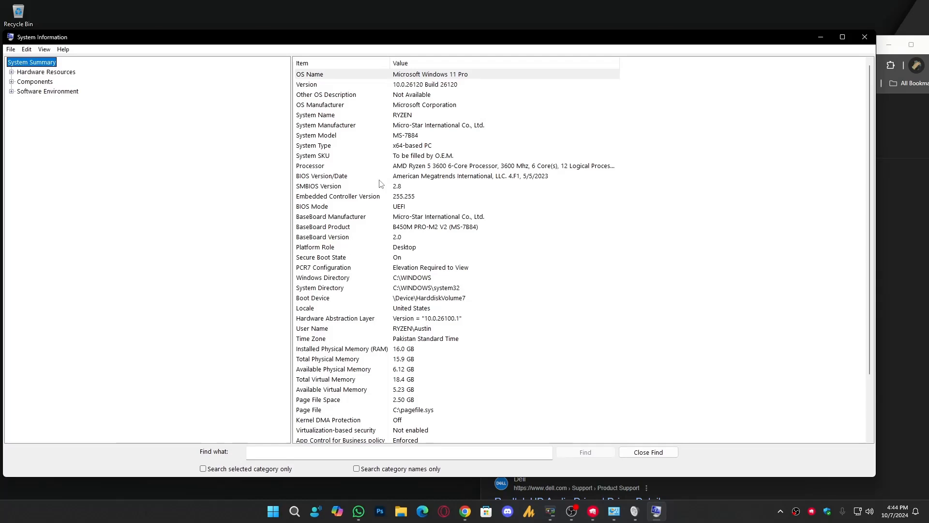
click(324, 227)
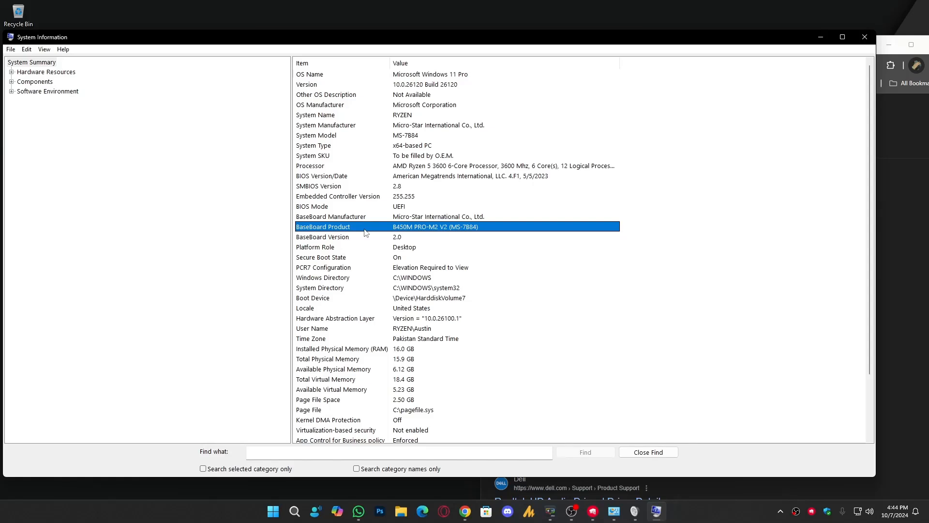
mouse_move(349, 231)
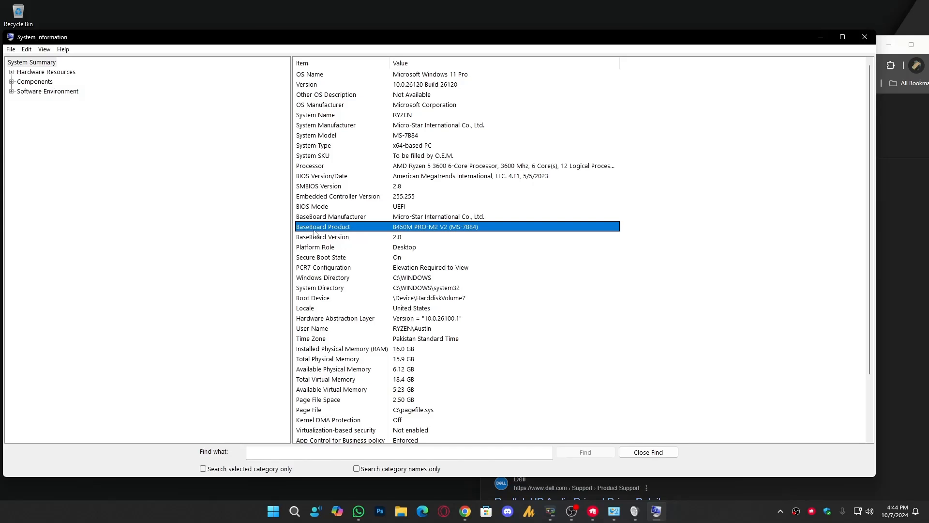
mouse_move(433, 234)
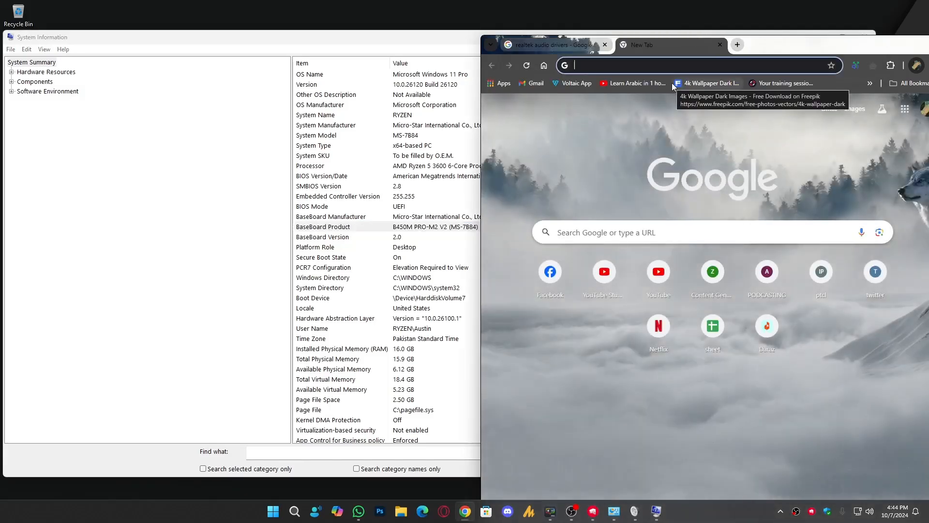
Step: Search 'b450' and land on the MSI B450M PRO-M2 V2 support page, accepting cookies
text(b450+m2+v2+drivers&oq=b450+m2+v2+drivers&...)
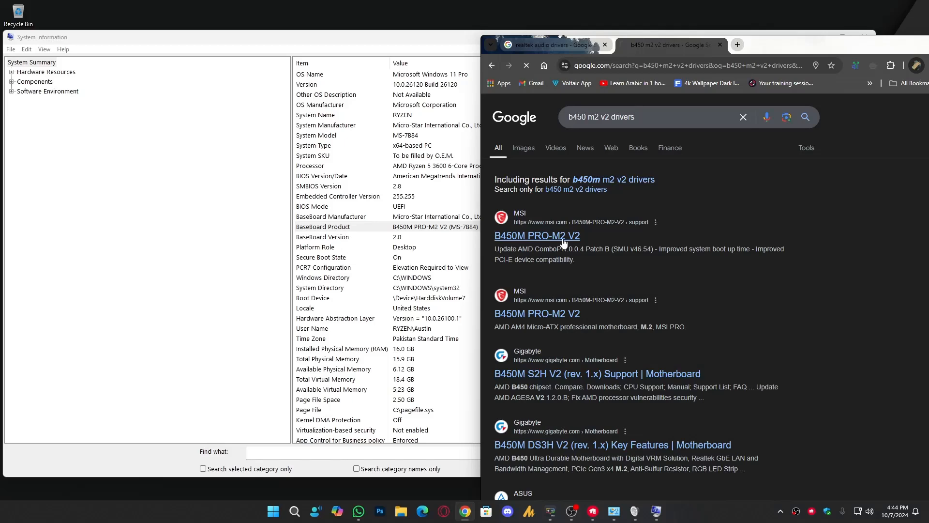
click(536, 237)
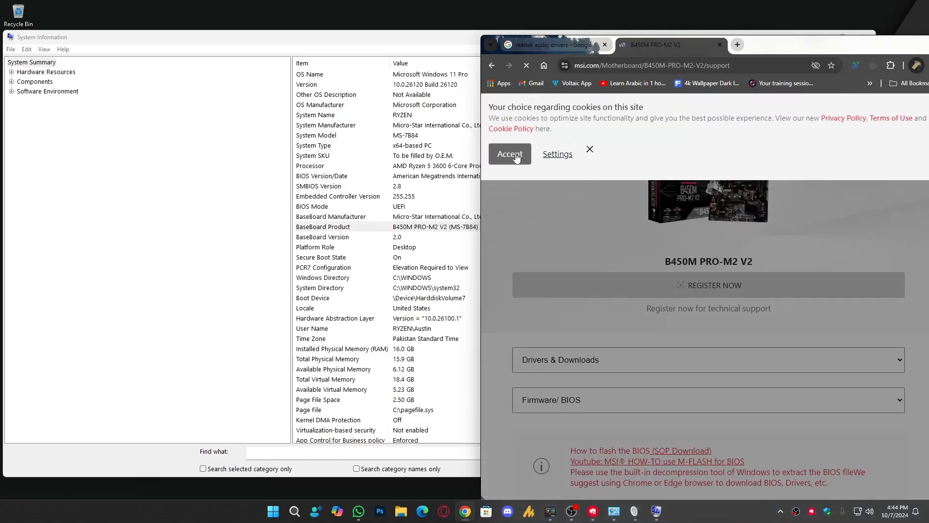
click(508, 154)
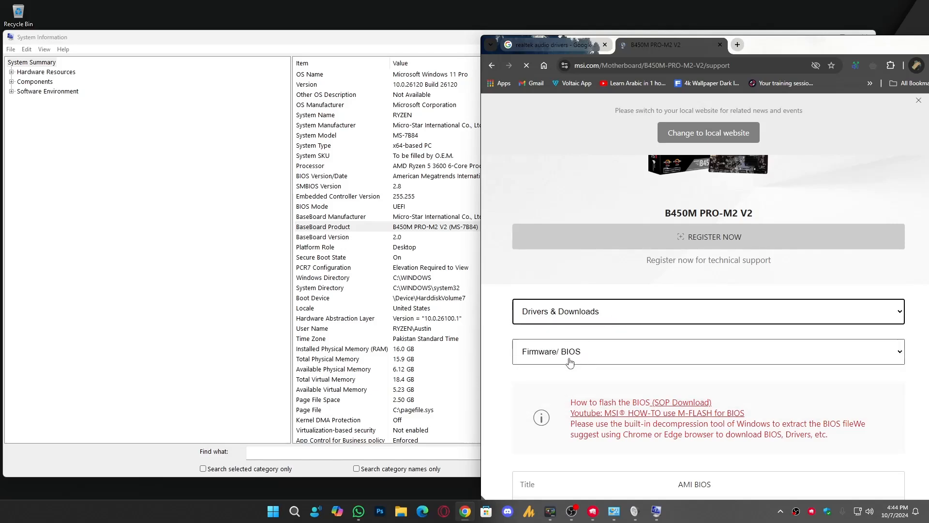
Step: Filter the downloads to Driver and show the On-Board Audio Drivers listing the Realtek HD Universal Driver
click(707, 350)
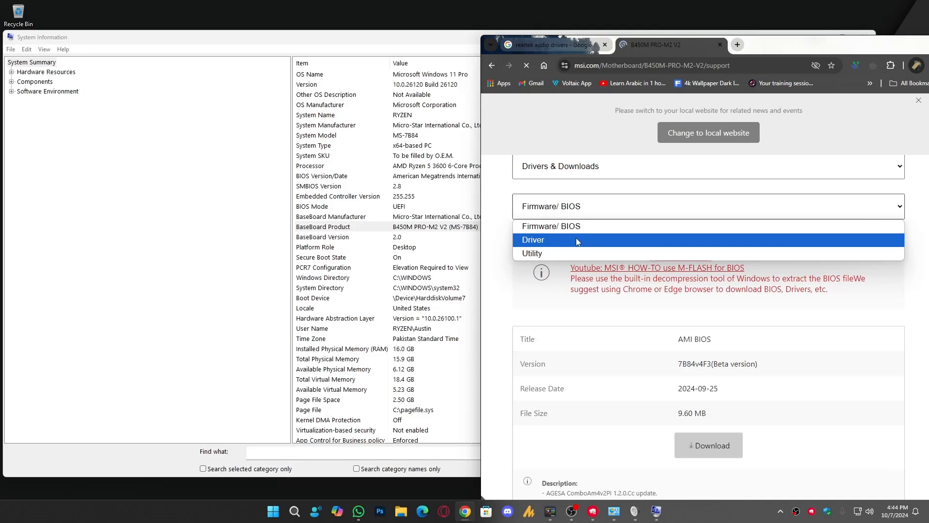
click(532, 239)
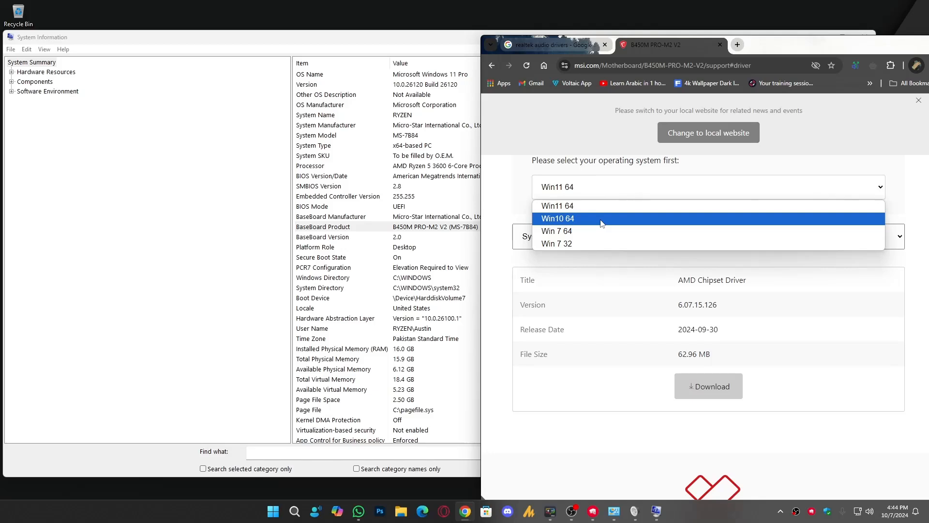
mouse_move(583, 221)
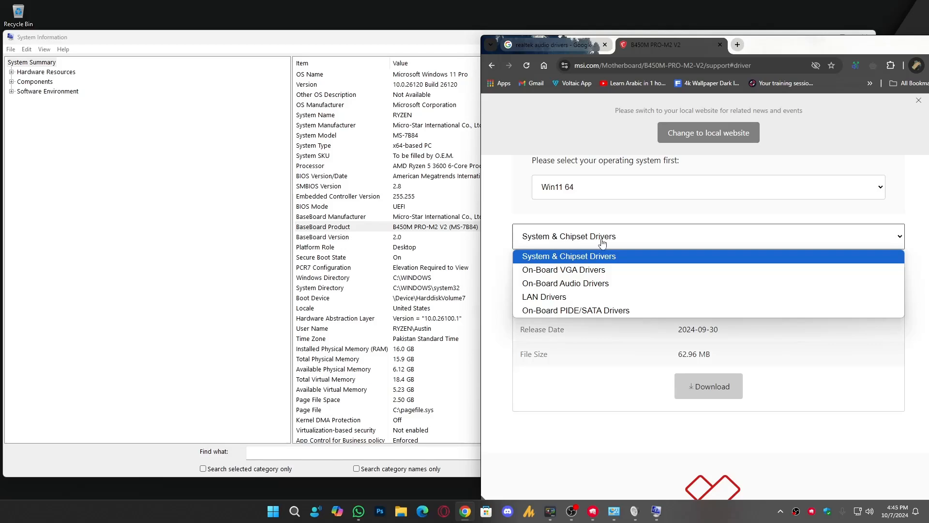
mouse_move(564, 283)
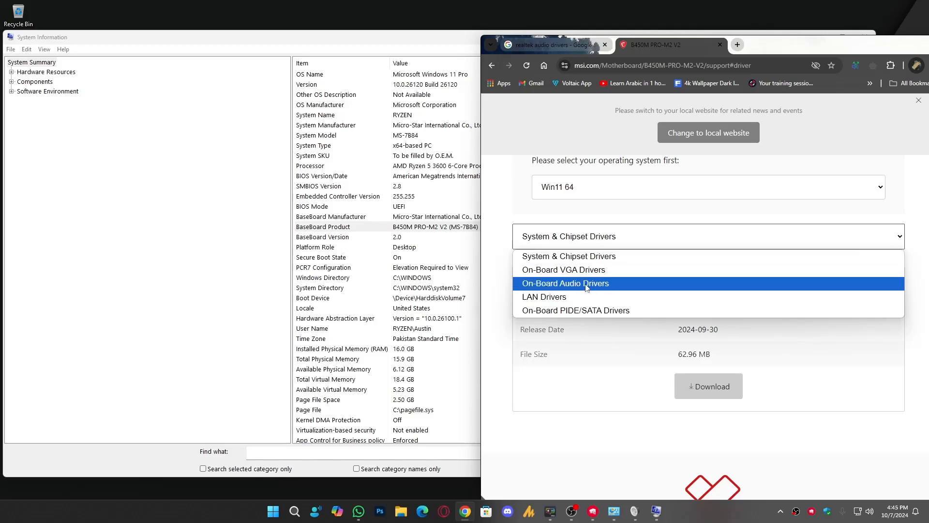
click(564, 283)
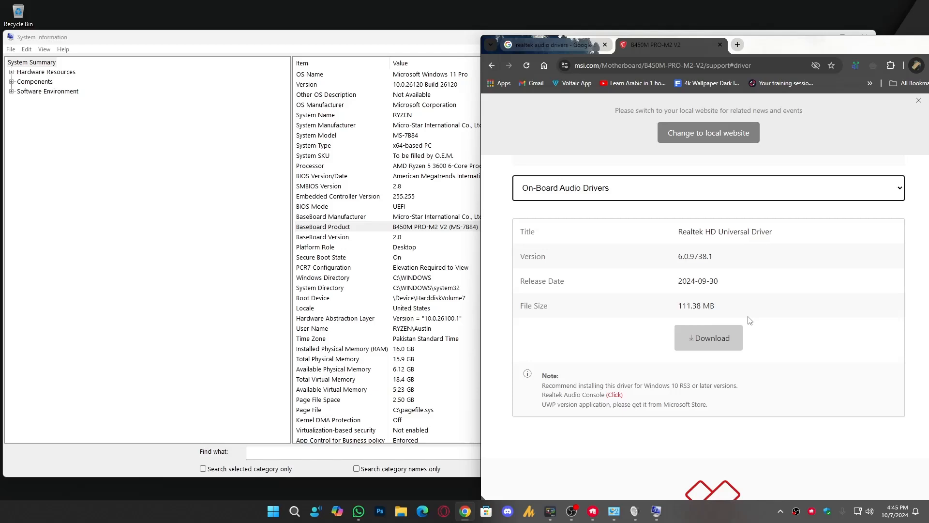
mouse_move(728, 348)
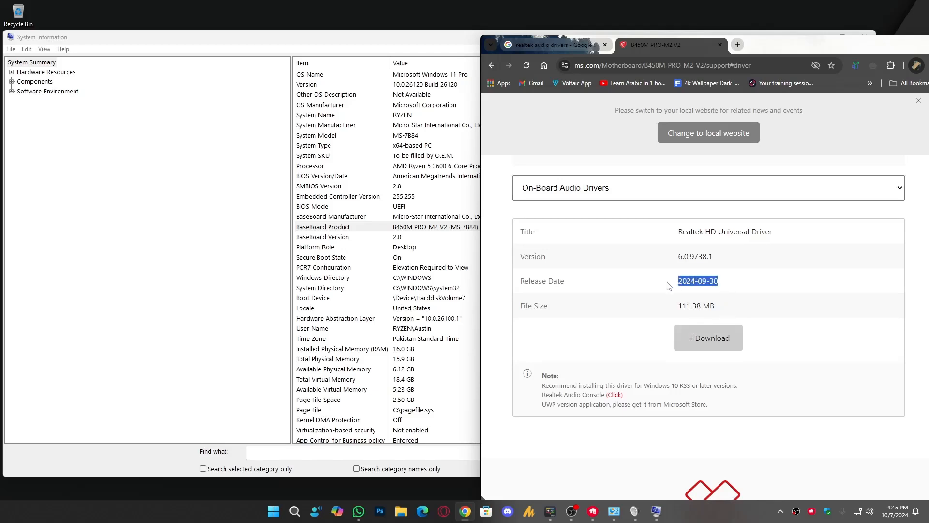
mouse_move(736, 285)
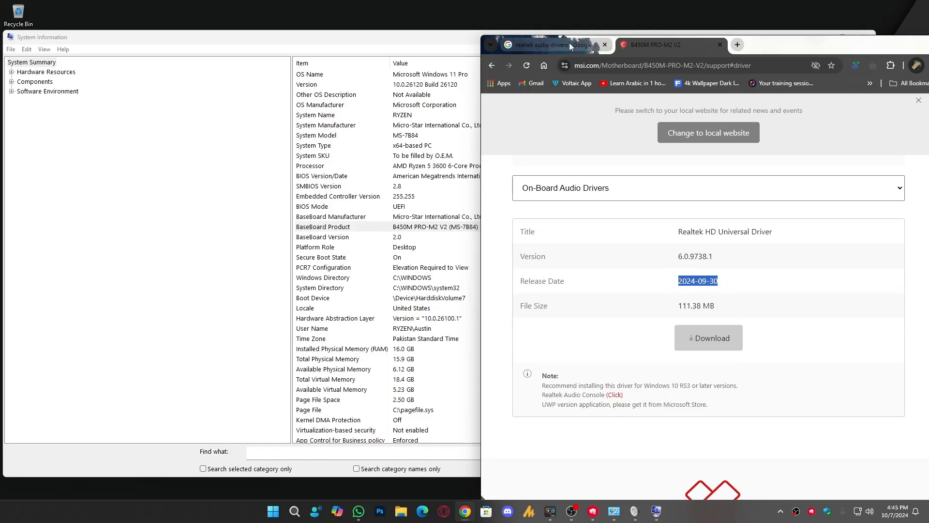
Step: Return to the drivers search, then bring up the Stereo Mix device options in the Recording list
click(545, 45)
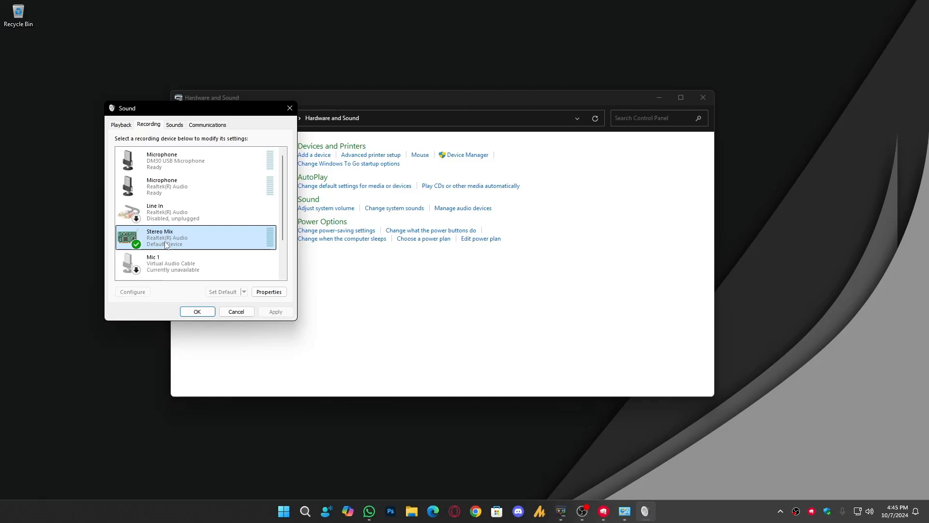
right_click(196, 237)
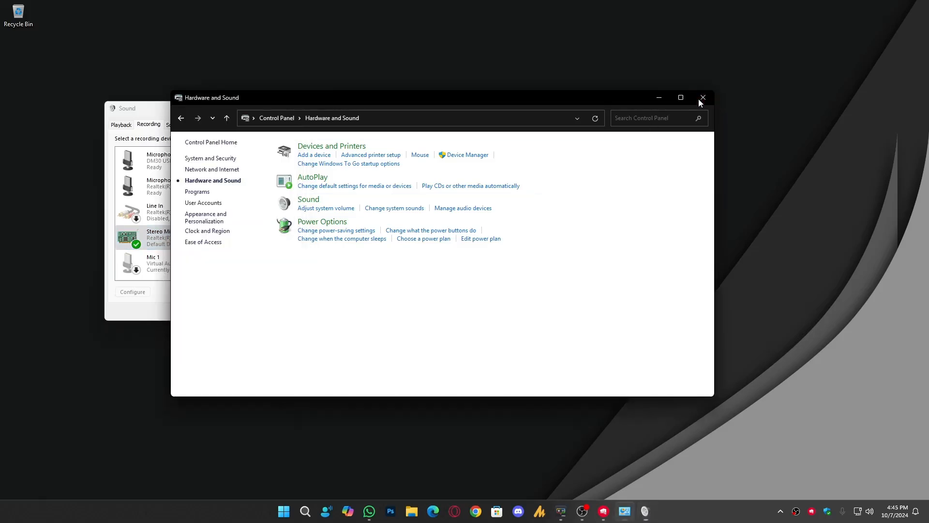
Step: In Discord Voice & Video settings, show the input device list with Default (Stereo Mix, Realtek Audio) chosen
click(702, 96)
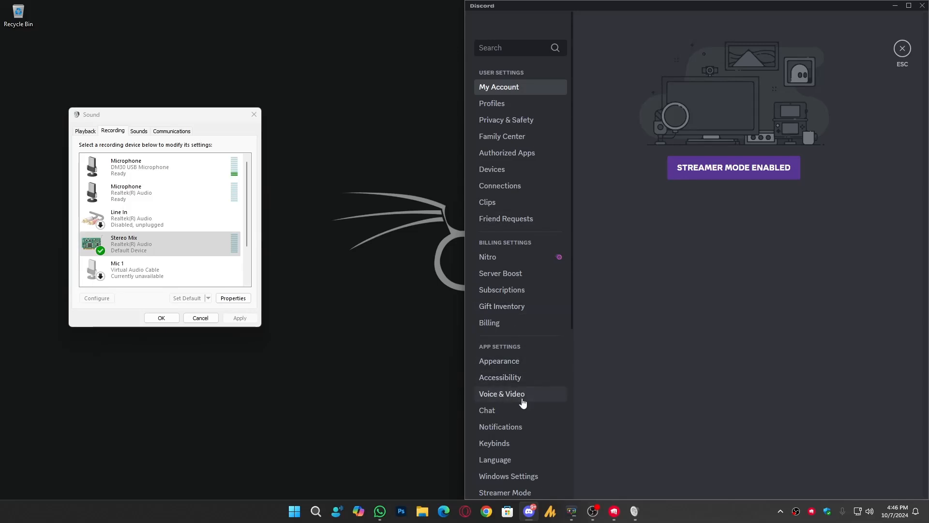
click(501, 394)
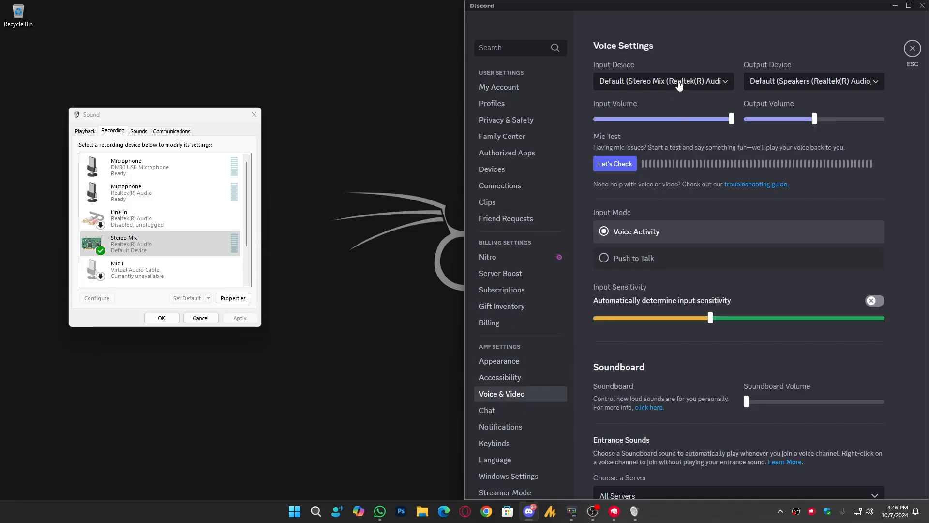
click(662, 81)
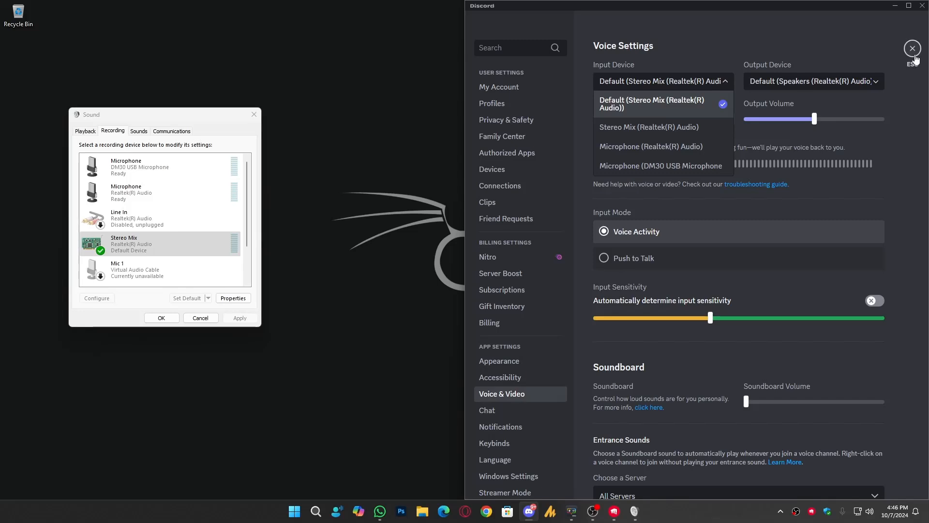
mouse_move(686, 105)
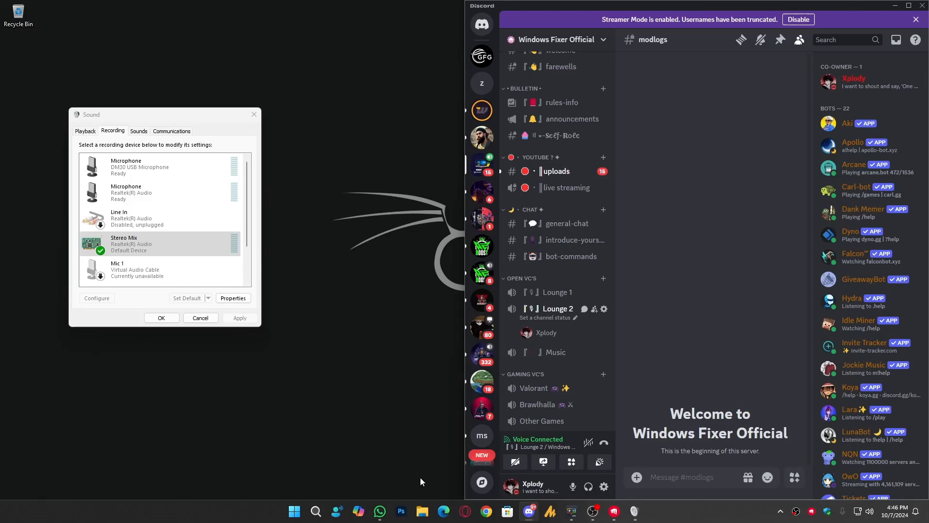
Step: Play the second track from the Music folder in Windows Media Player
click(421, 511)
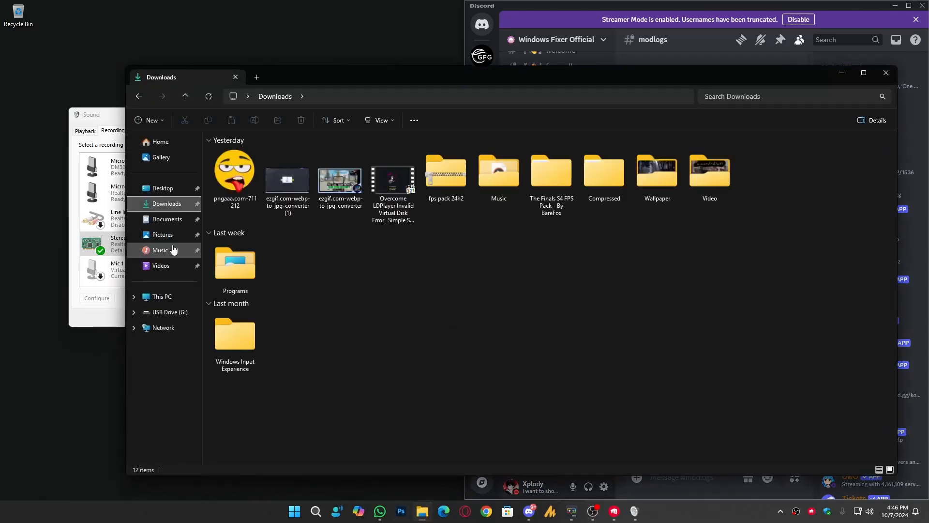
click(160, 249)
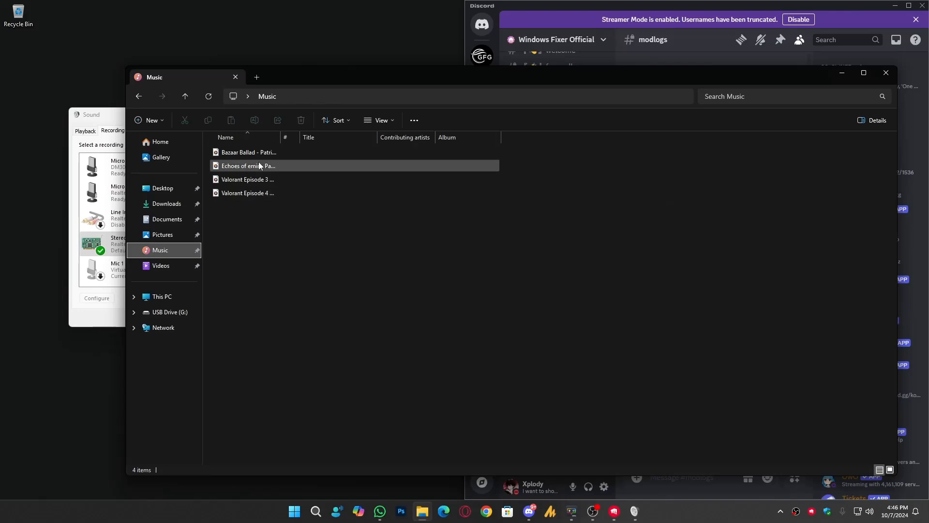
double_click(245, 166)
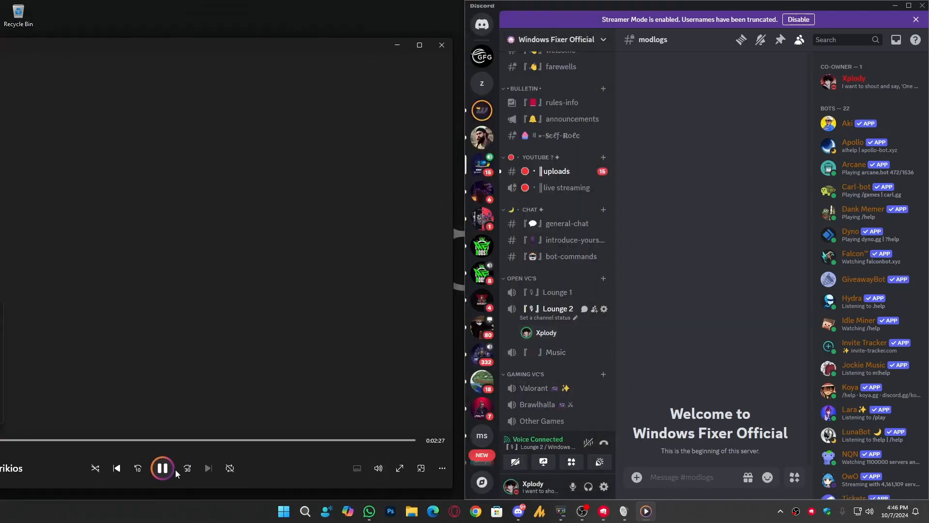
Step: Pause, resume and pause the music again, then view the Lounge 2 user's Discord profile
click(161, 468)
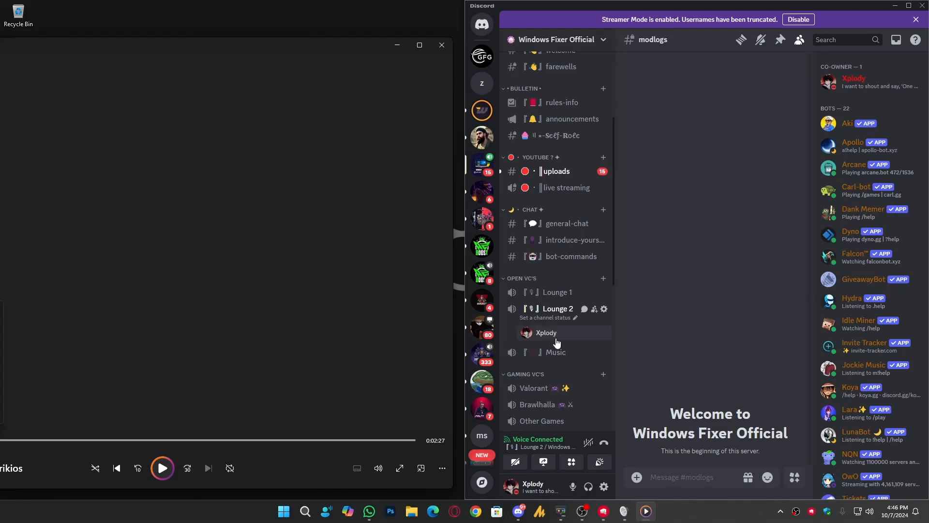
click(162, 469)
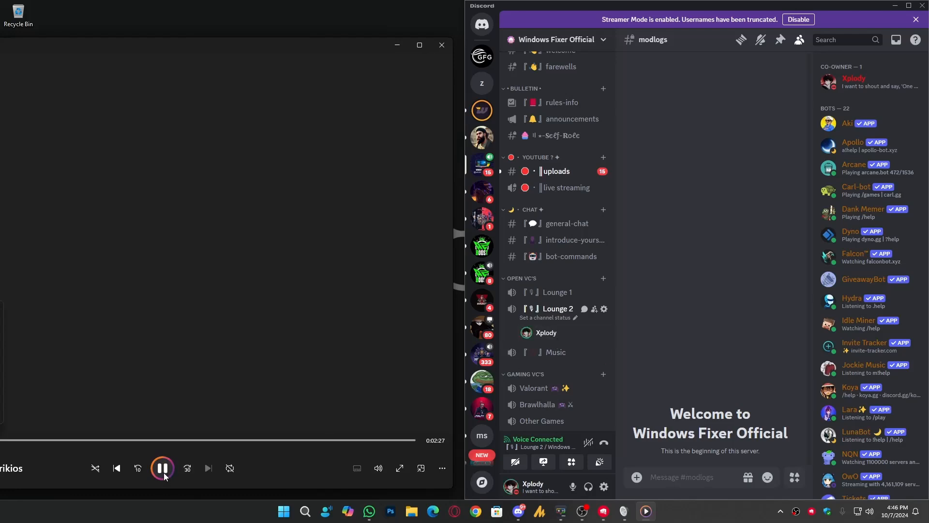
mouse_move(546, 332)
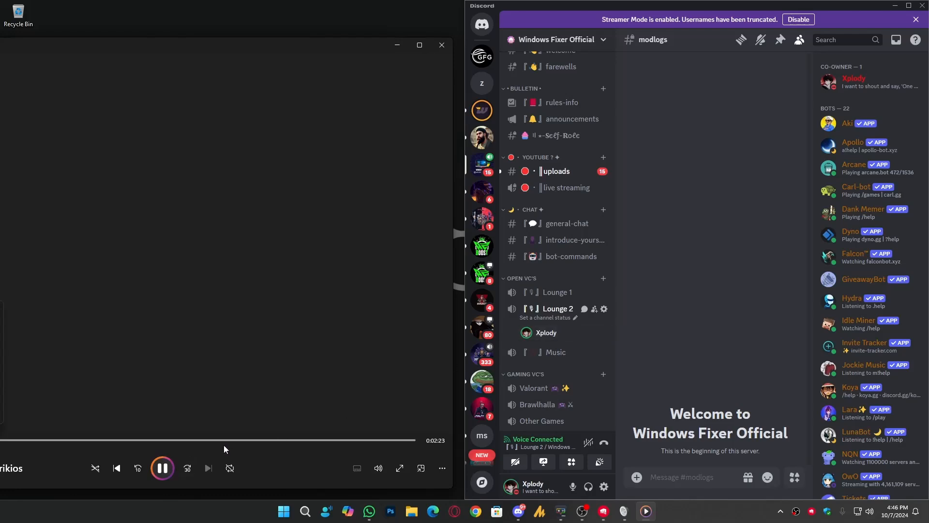
click(162, 467)
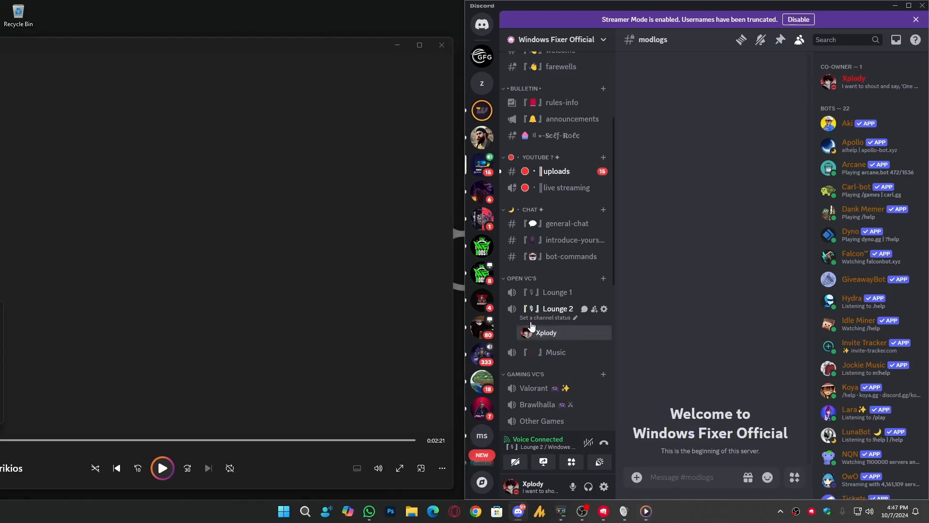
click(545, 332)
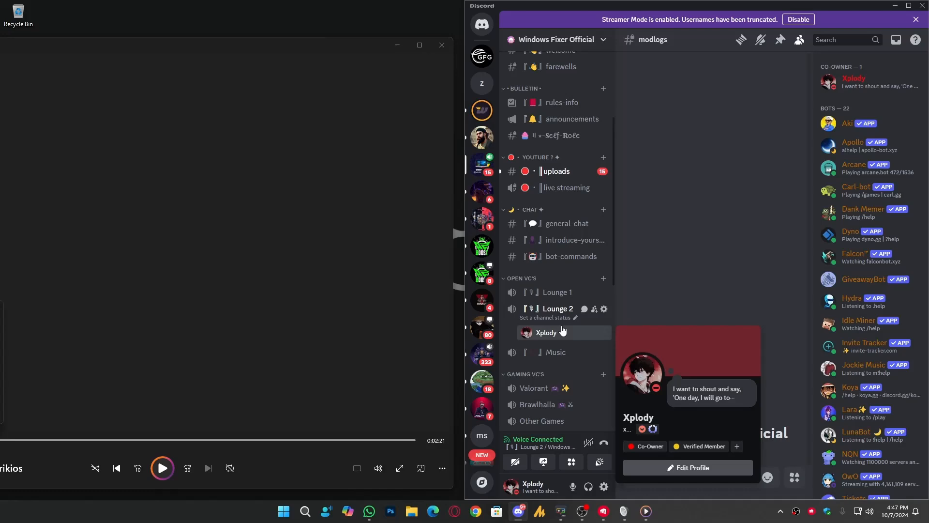
mouse_move(567, 341)
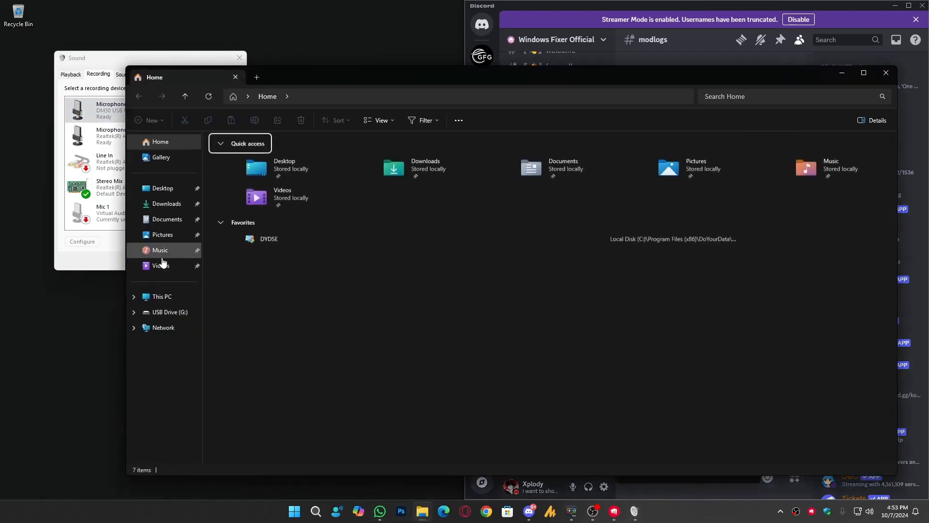
Step: Play 'Bazaar Ballad' from the Music folder in Media Player and move OBS out of the way
click(159, 250)
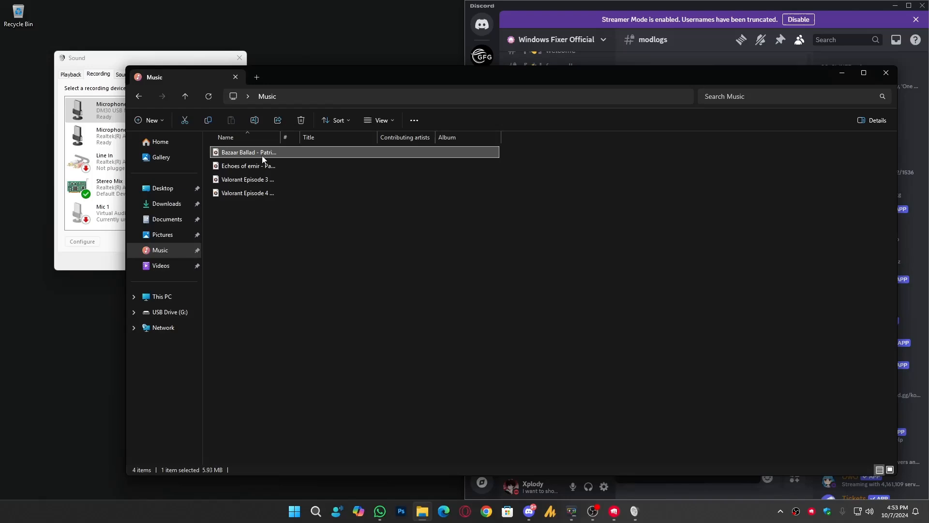
double_click(247, 152)
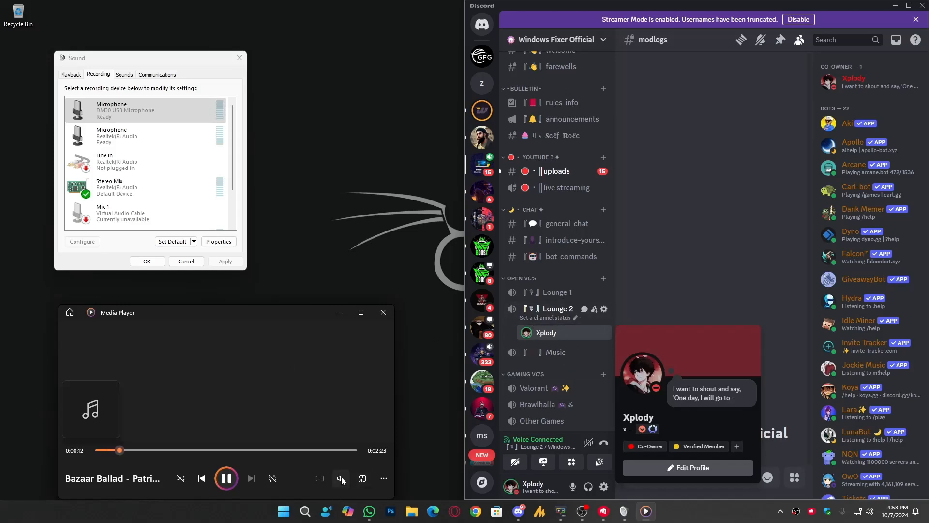
click(341, 478)
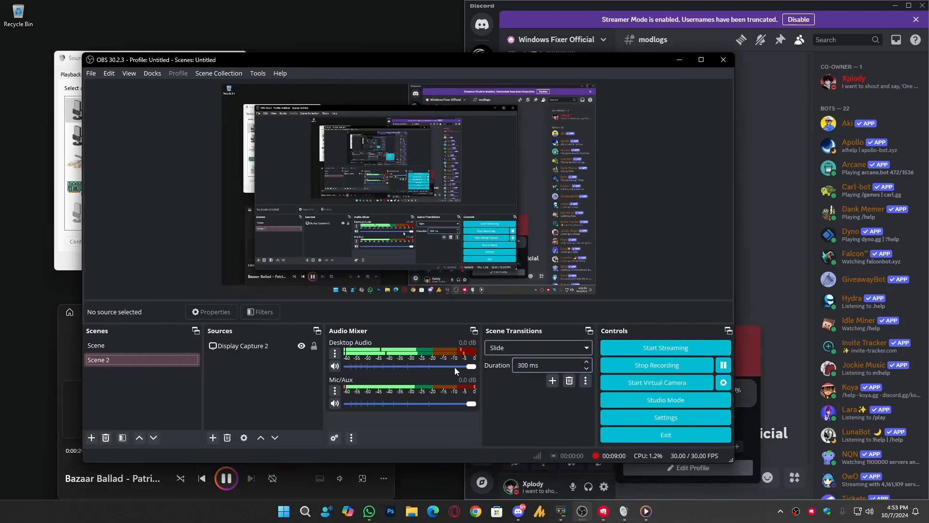
drag(472, 366, 348, 366)
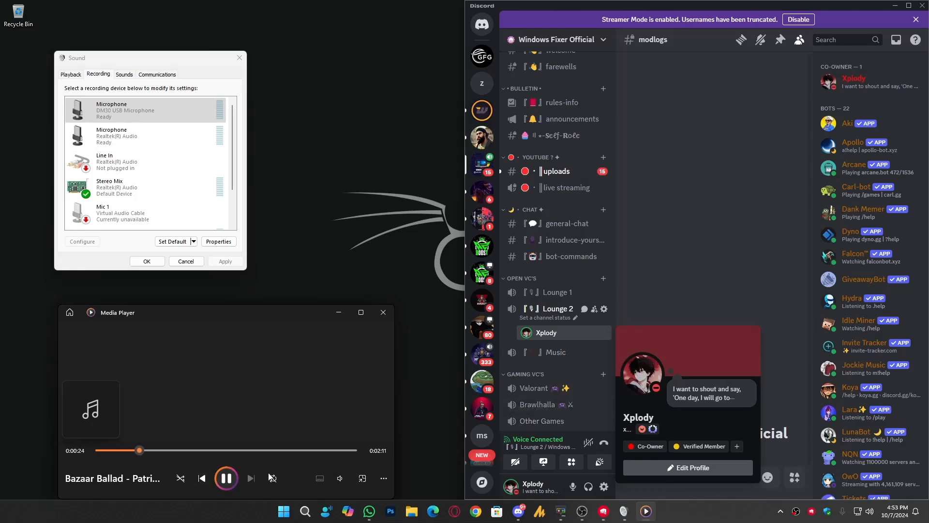
Step: Pause the song, review the DM30 USB microphone's Listen settings and cancel without changes
click(225, 478)
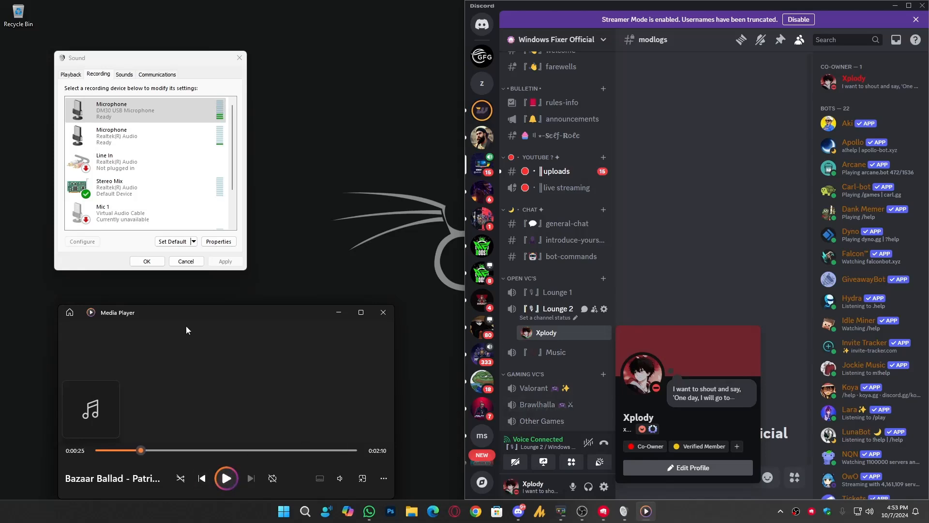
mouse_move(207, 327)
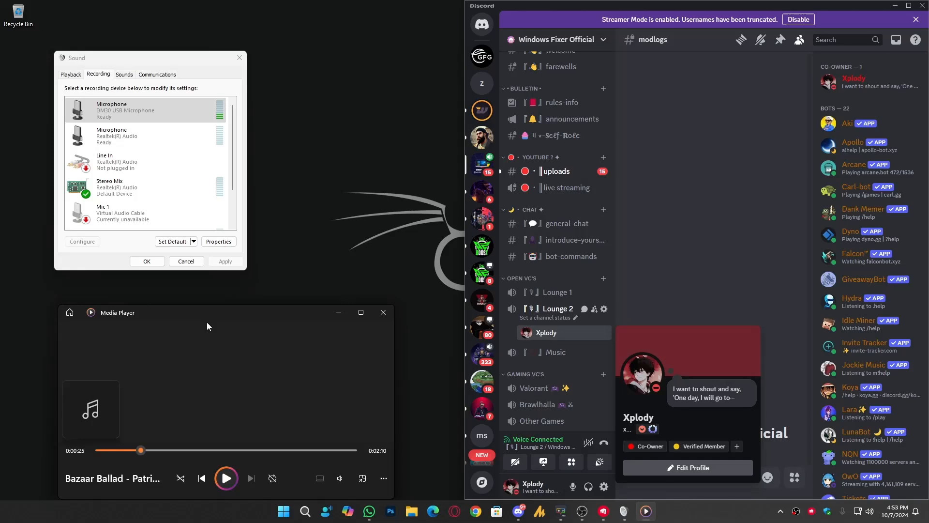
click(219, 240)
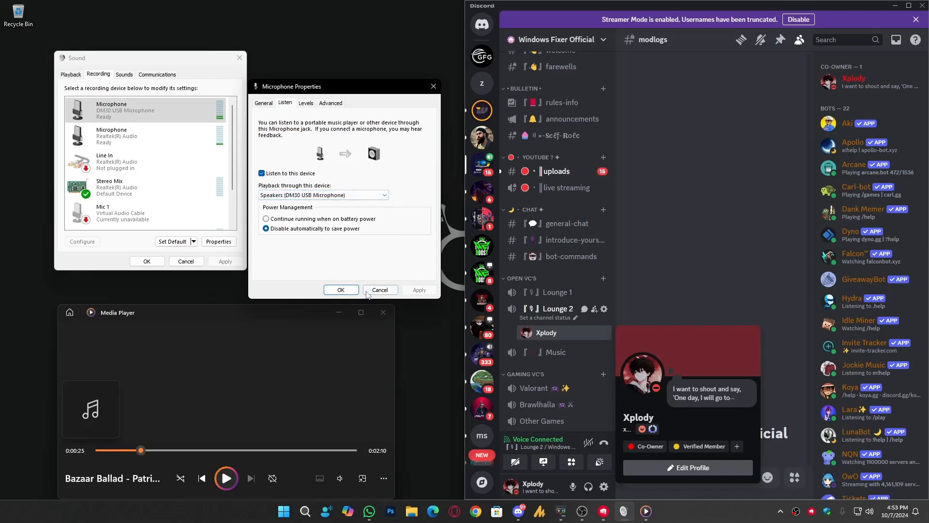
click(380, 289)
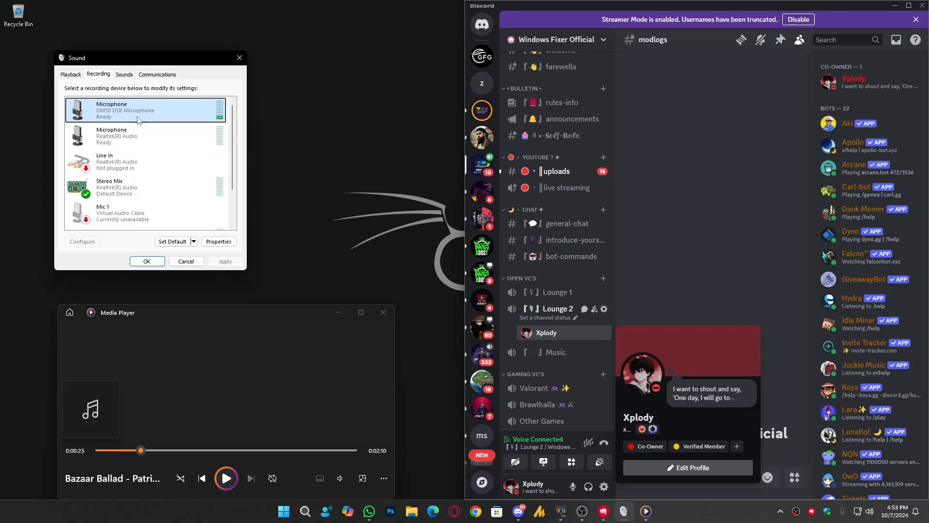
Step: Check Stereo Mix and the DM30 microphone under Recording, then show Playback with Realtek speakers as default
click(70, 74)
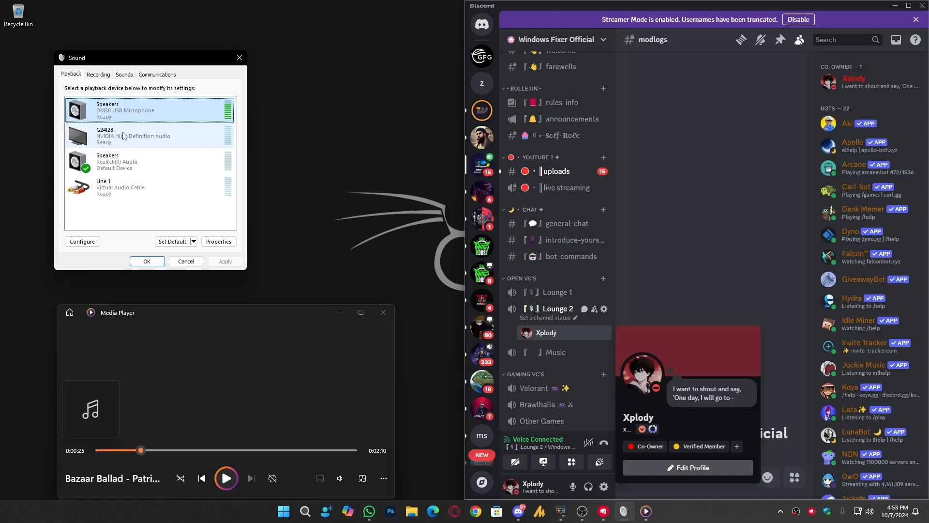
click(99, 74)
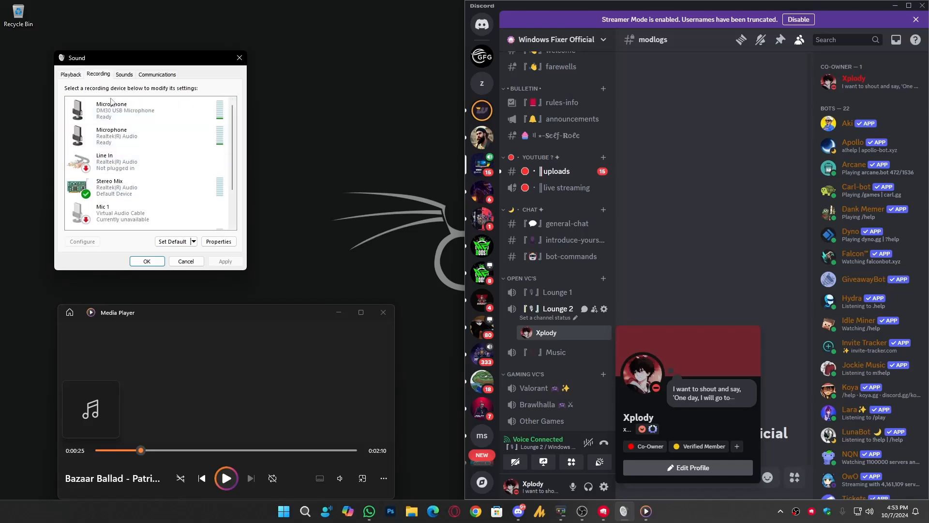
click(118, 186)
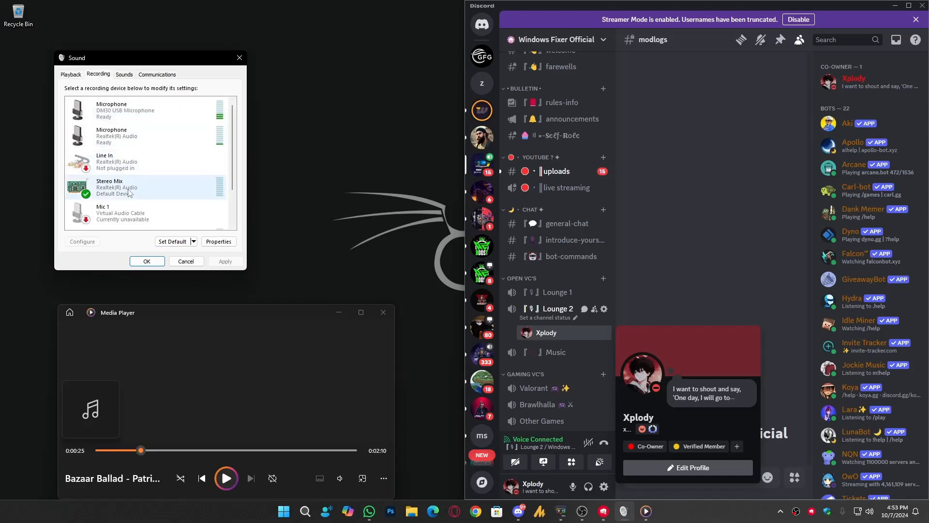
mouse_move(191, 184)
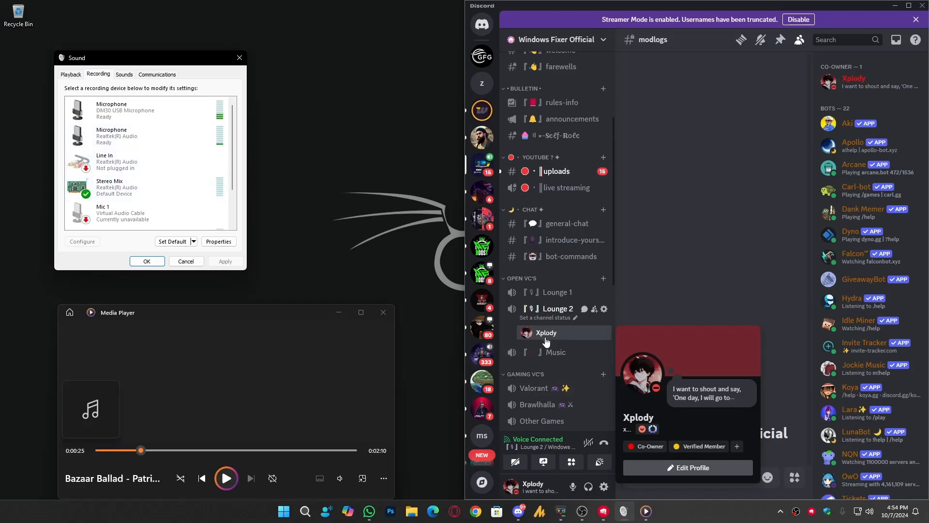
click(125, 111)
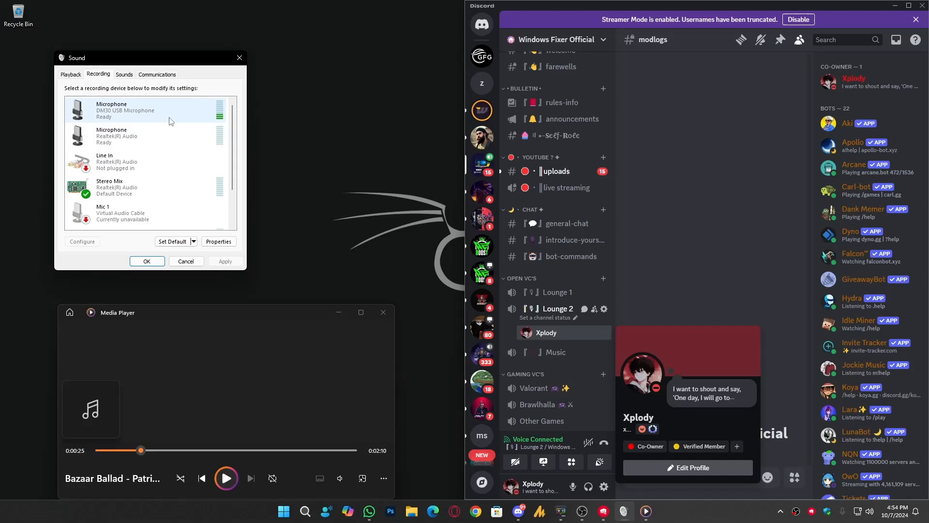
click(146, 111)
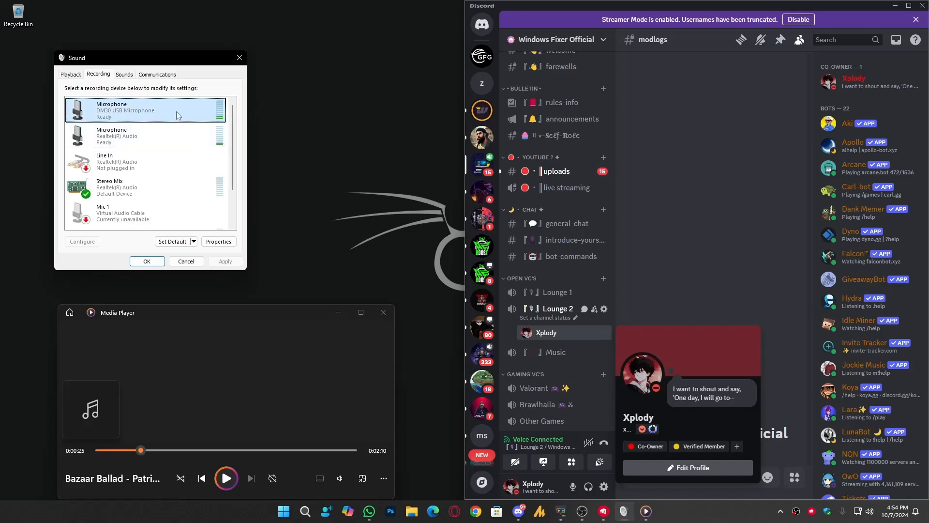
click(71, 75)
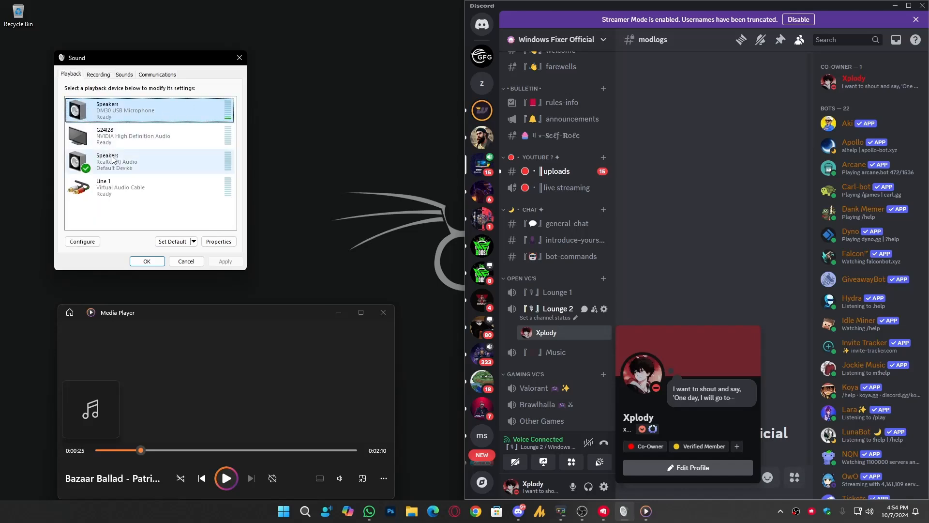
mouse_move(152, 140)
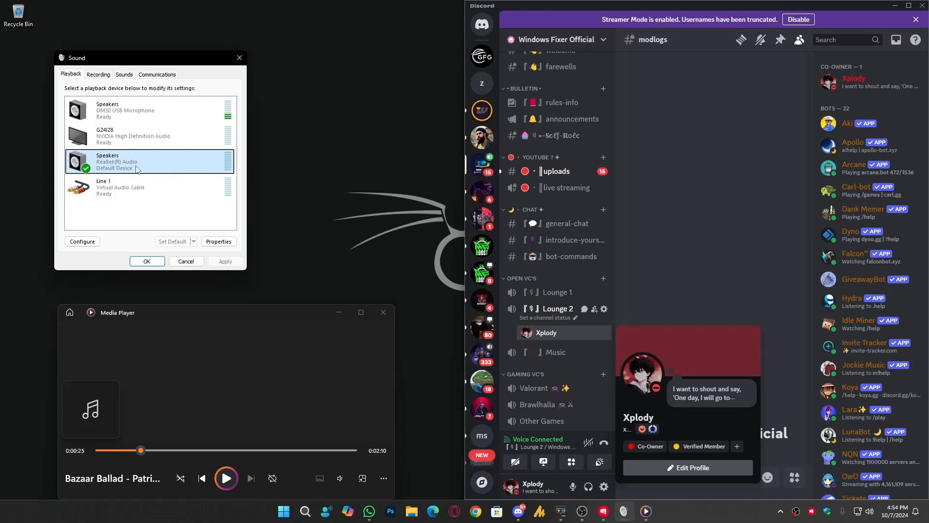
Step: Route the microphone's 'Listen' playback to Speakers (Realtek(R) Audio) and resume the song
click(98, 75)
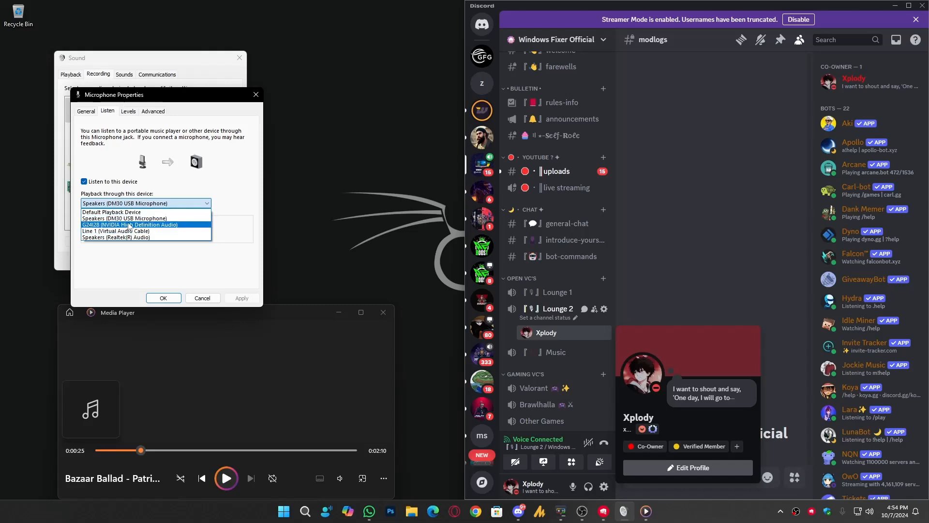
click(115, 236)
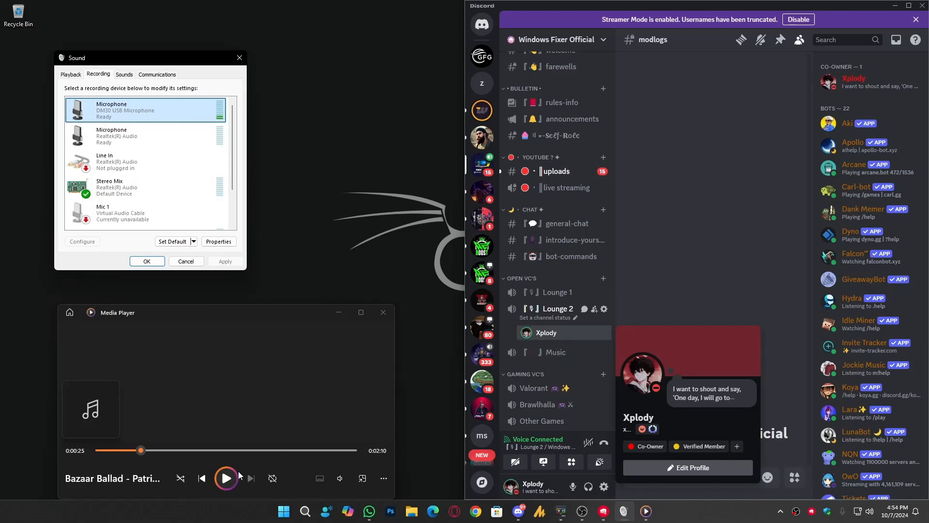
click(226, 478)
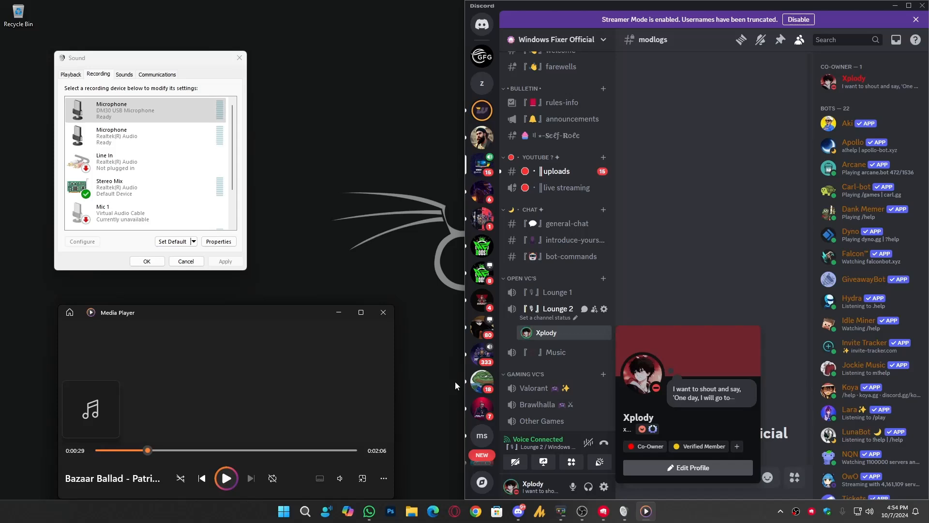
mouse_move(370, 326)
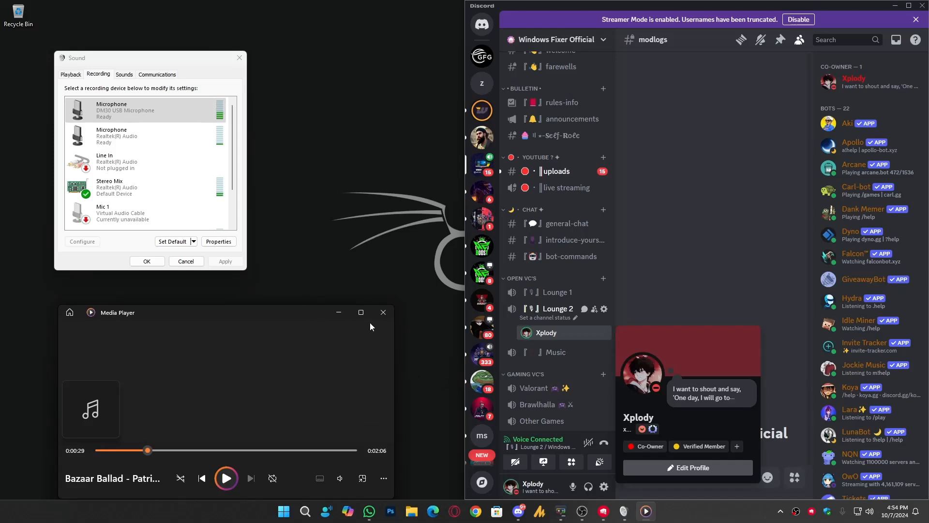
Step: Close Media Player and confirm the microphone's Listen settings with OK, leaving Discord in Lounge 2
click(218, 241)
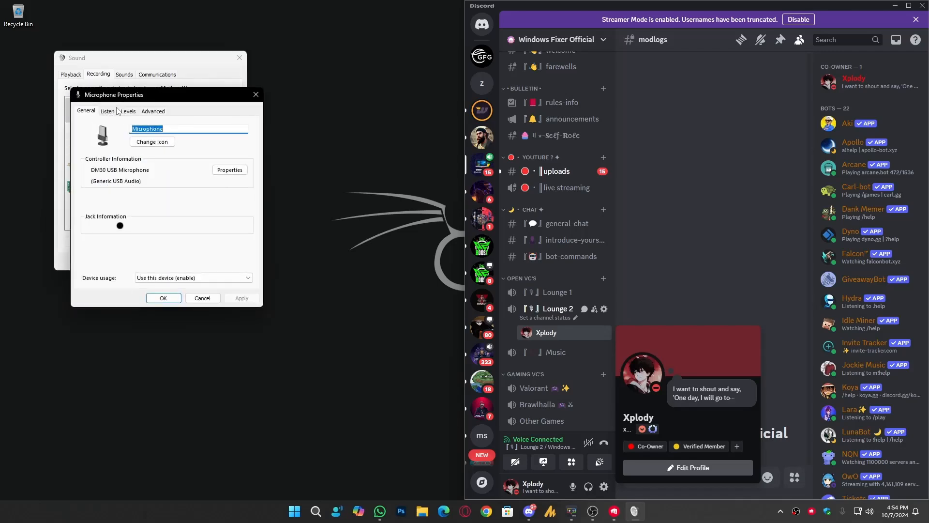
click(108, 111)
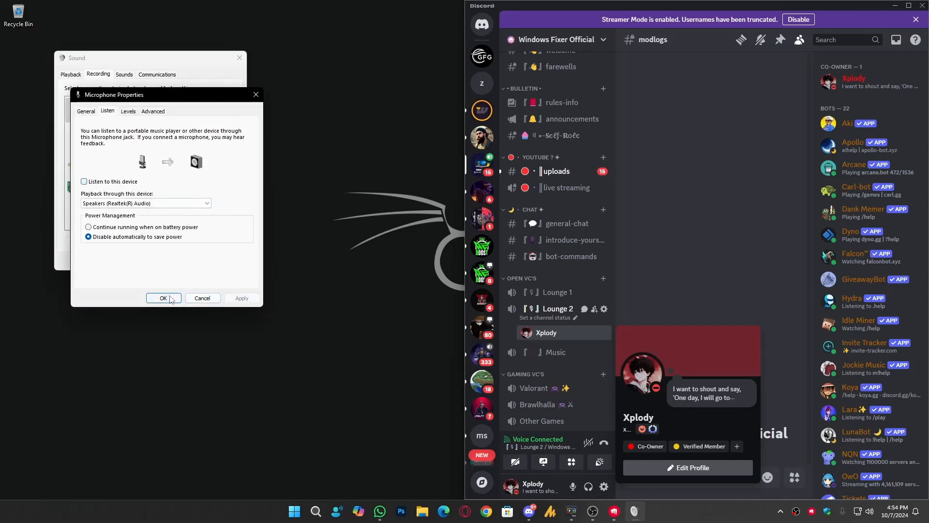
click(162, 298)
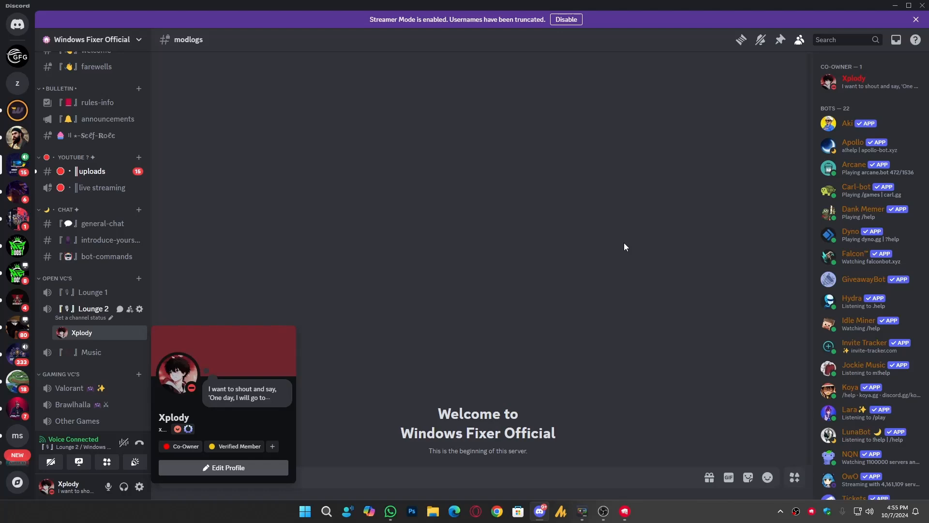
mouse_move(867, 9)
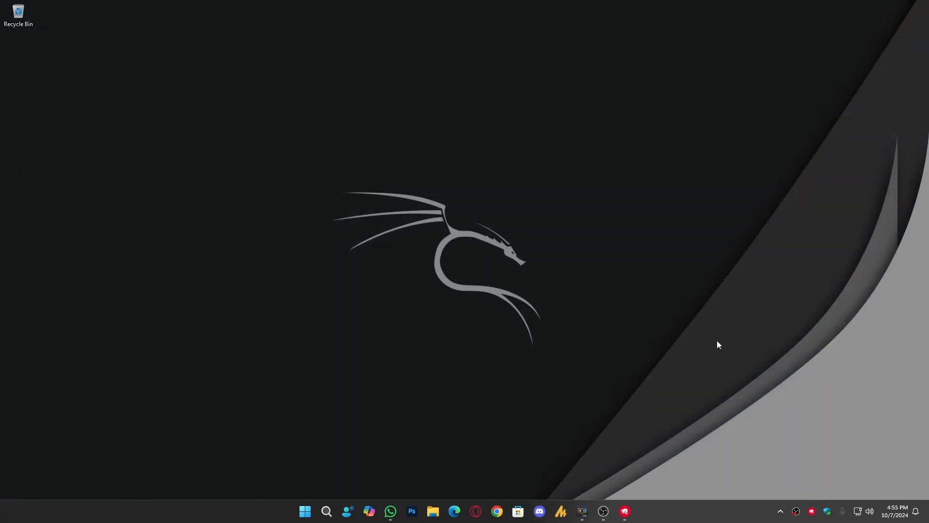
mouse_move(670, 383)
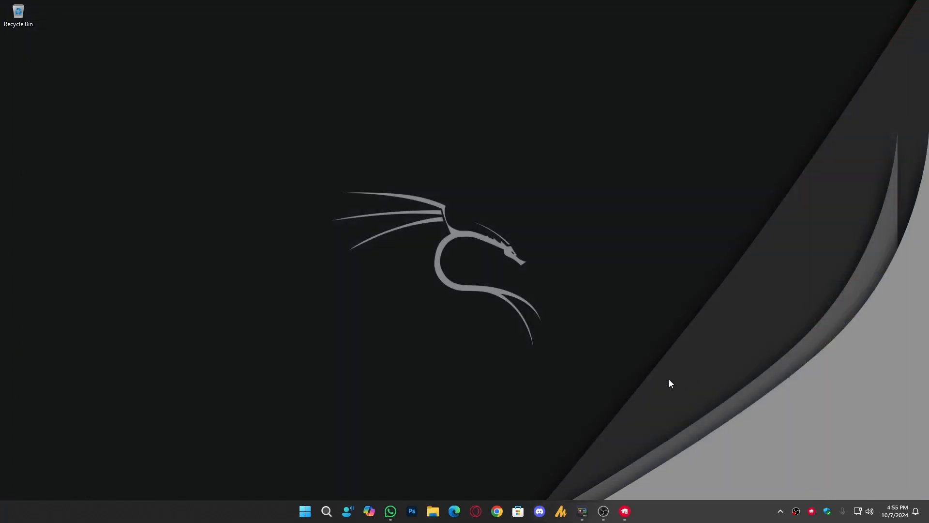